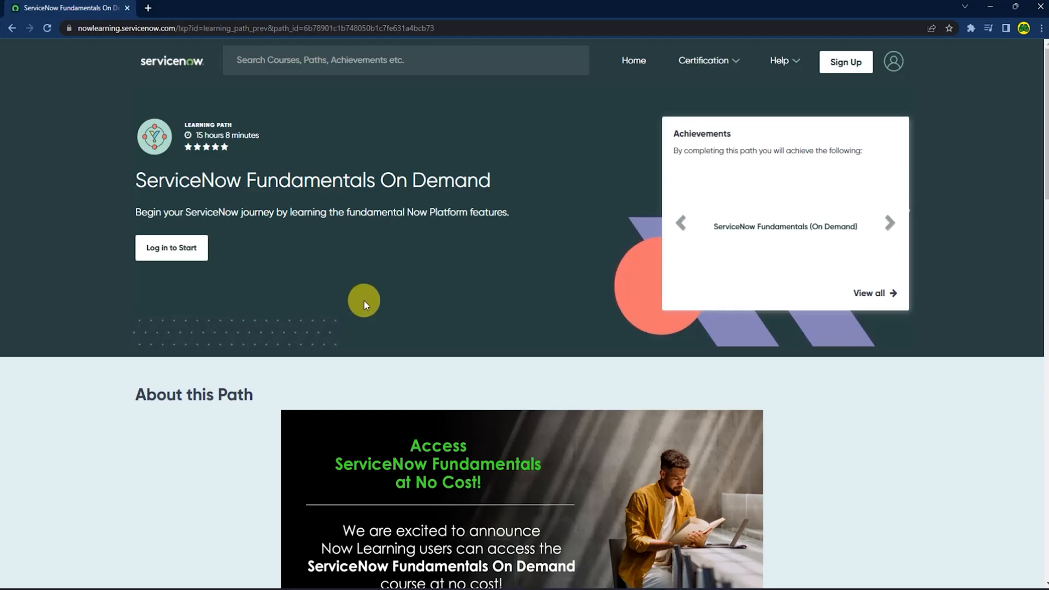
pyautogui.moveTo(121, 175)
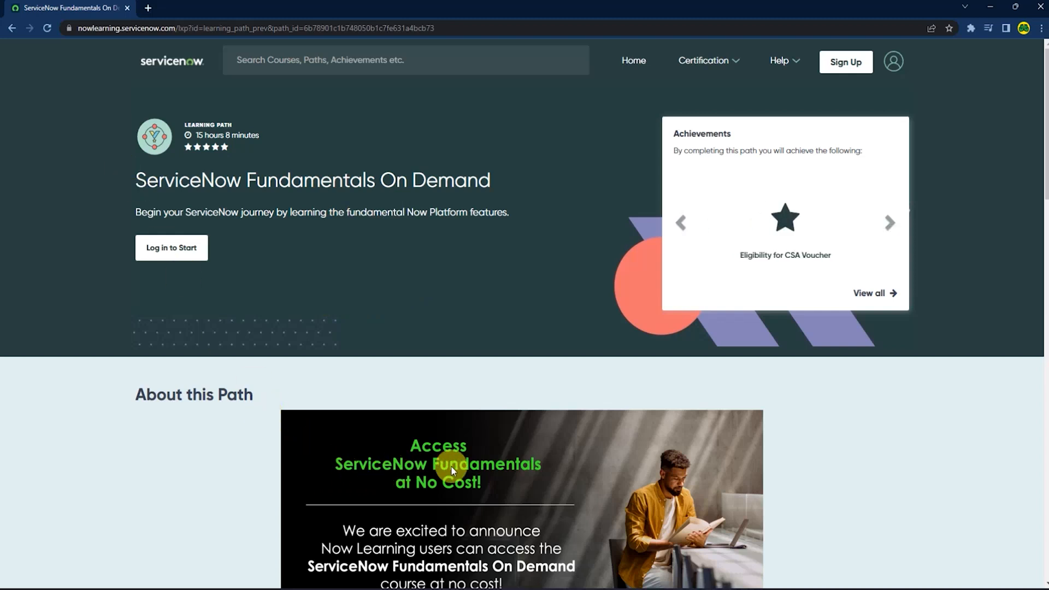
pyautogui.moveTo(314, 451)
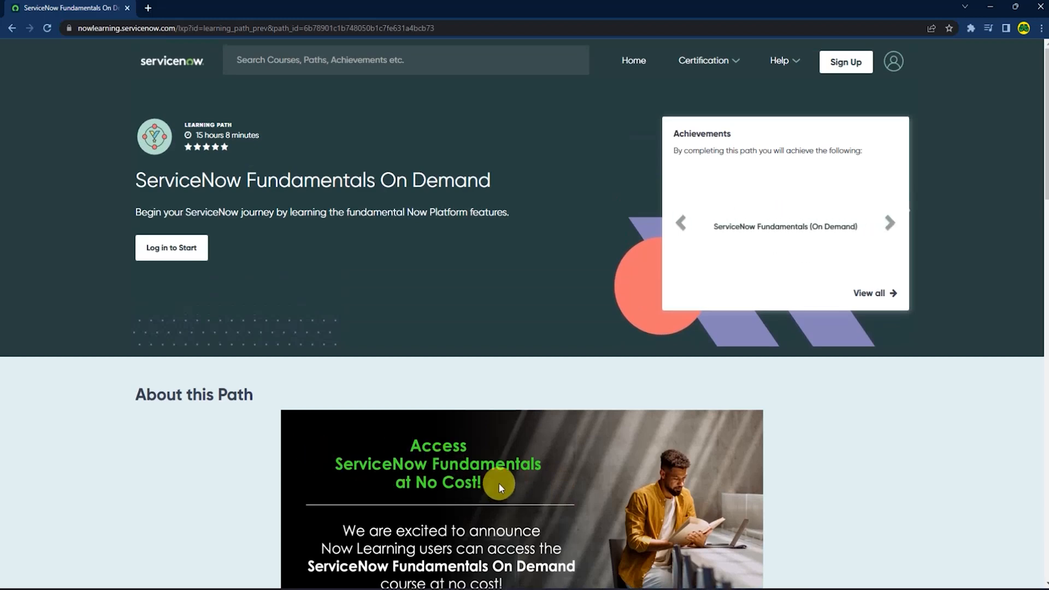
# Sign in to Now Learning and return to the Fundamentals On Demand path page.
pyautogui.click(889, 223)
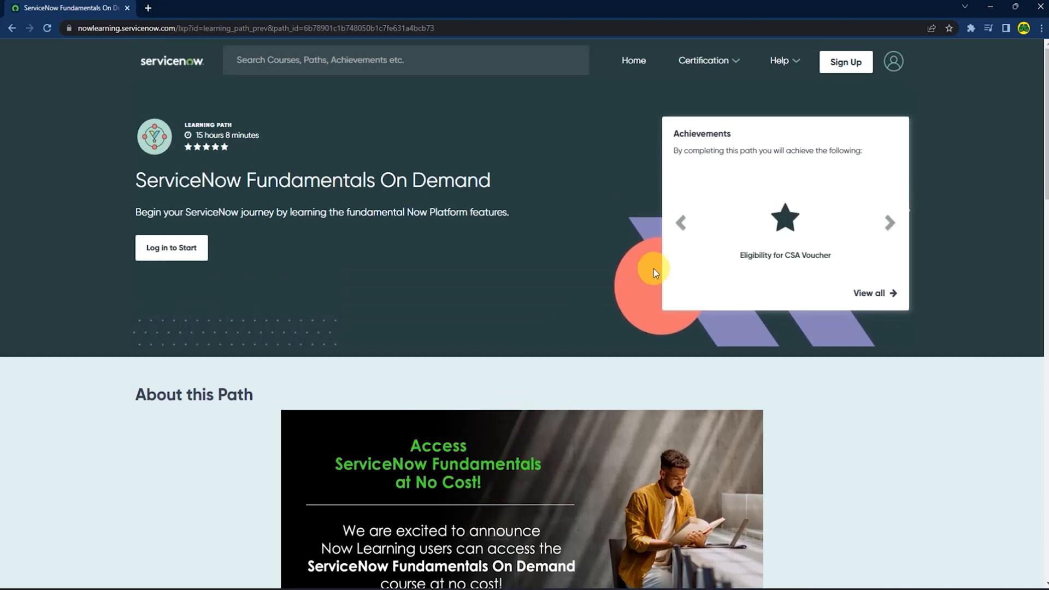
pyautogui.click(844, 61)
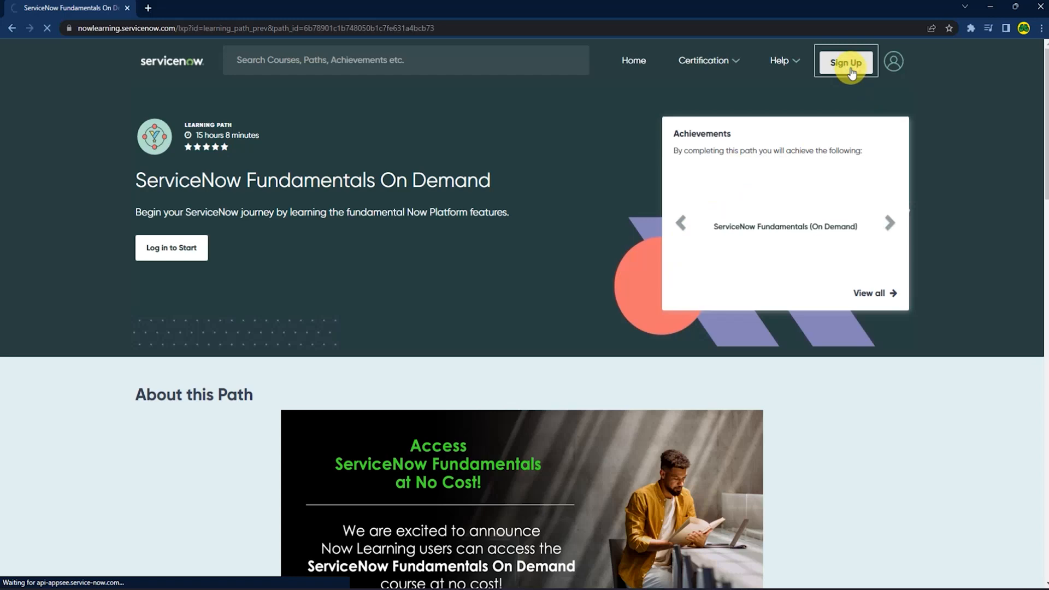
pyautogui.click(845, 63)
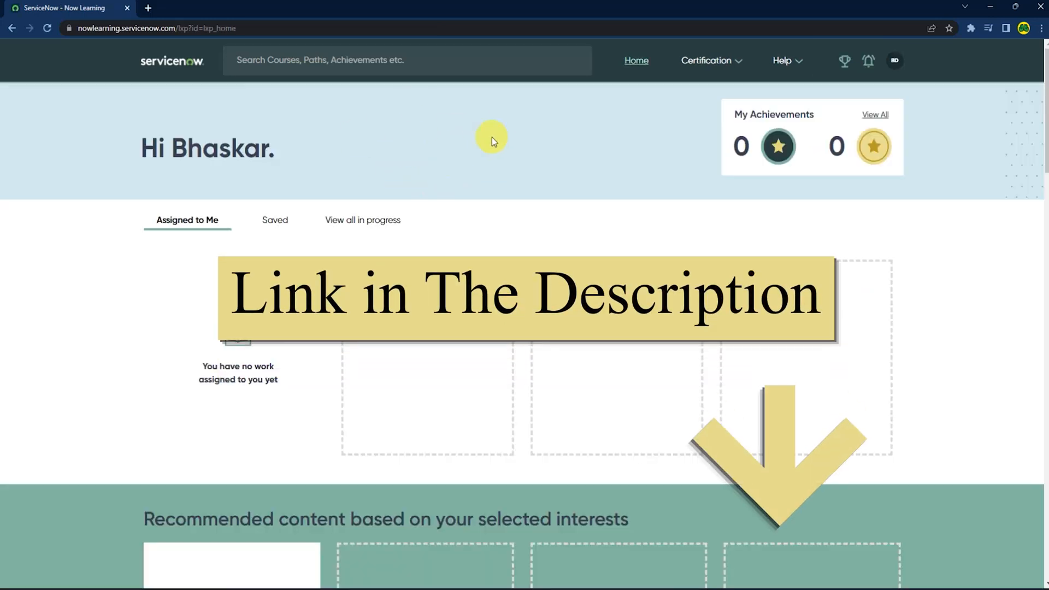
pyautogui.moveTo(486, 383)
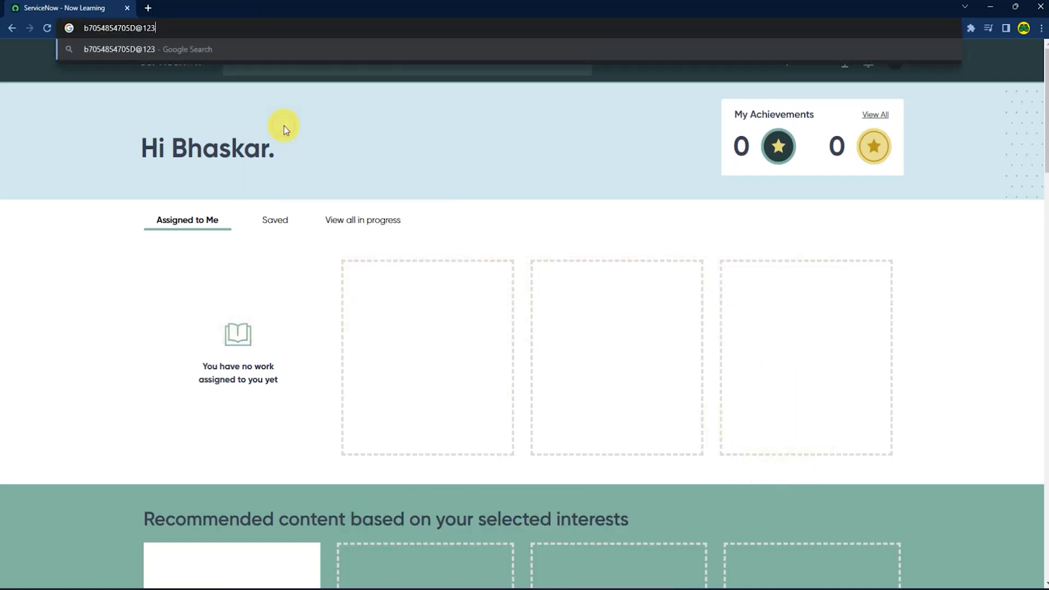
pyautogui.press('Return')
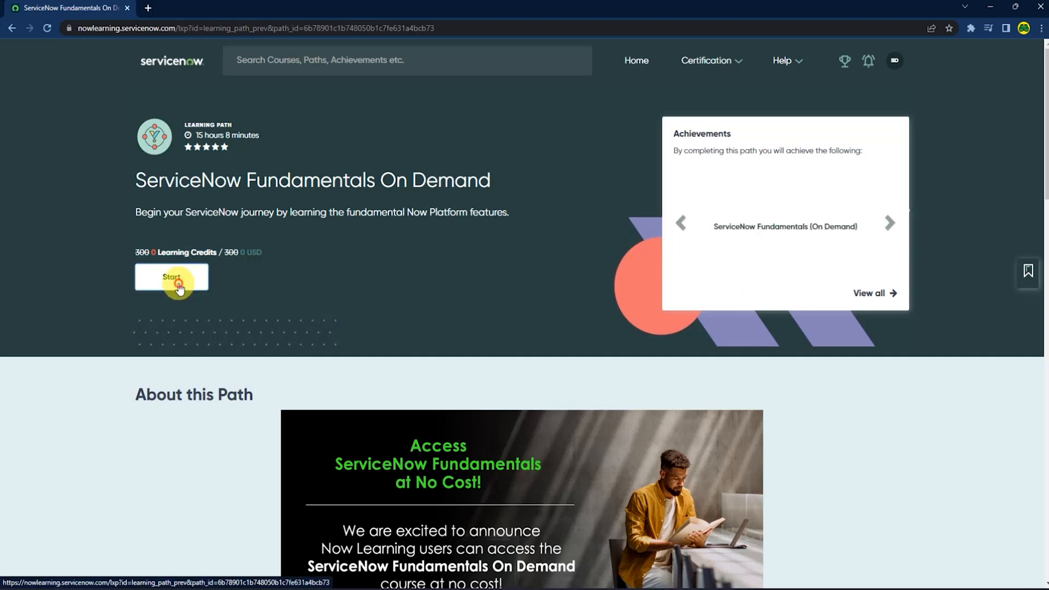
# Start the path, then read and accept the Test Security Policy.
pyautogui.click(172, 277)
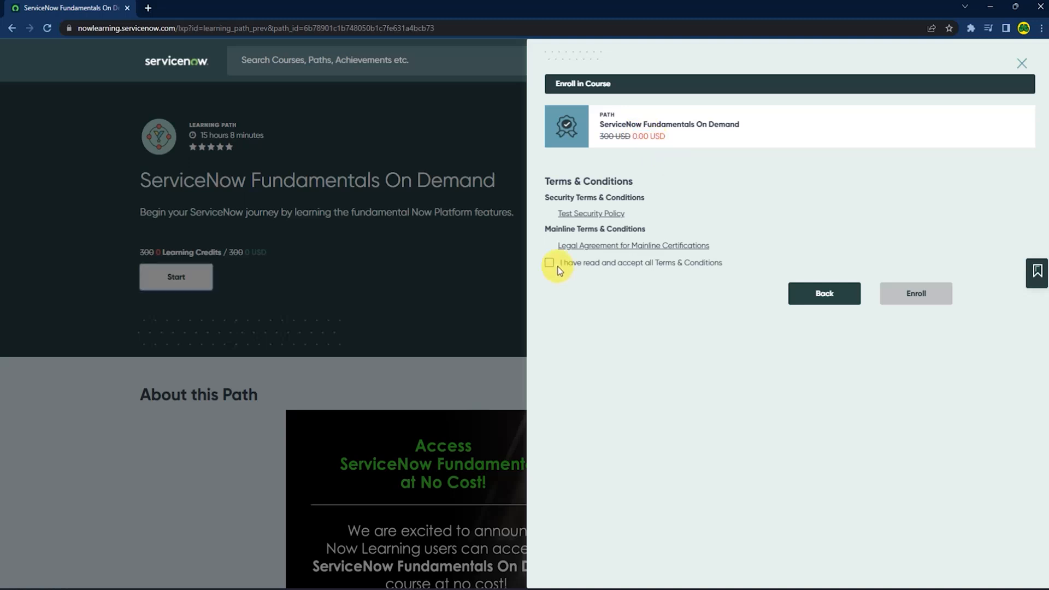
pyautogui.click(548, 262)
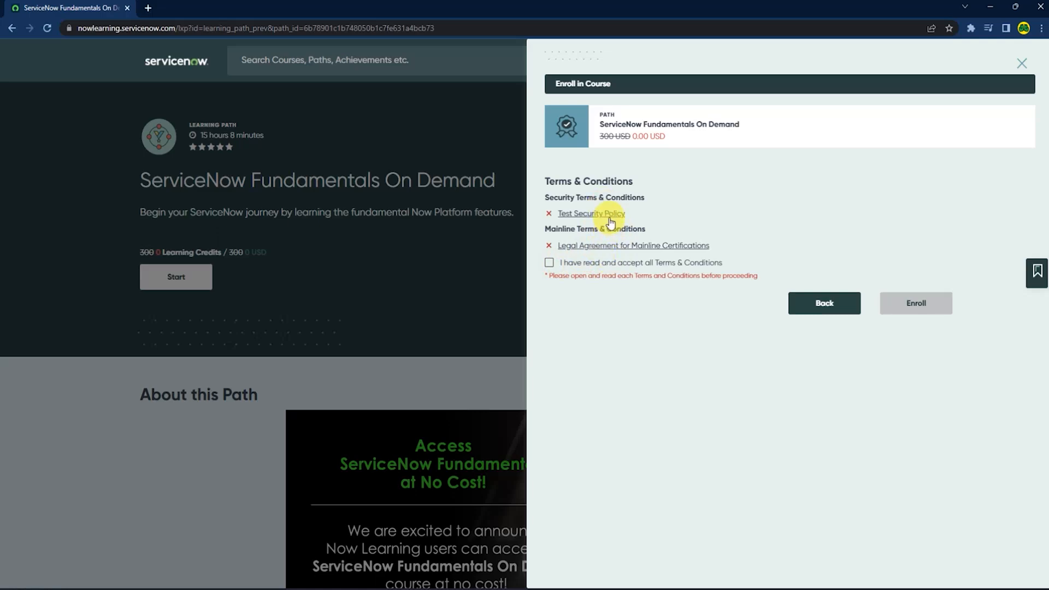
pyautogui.click(590, 212)
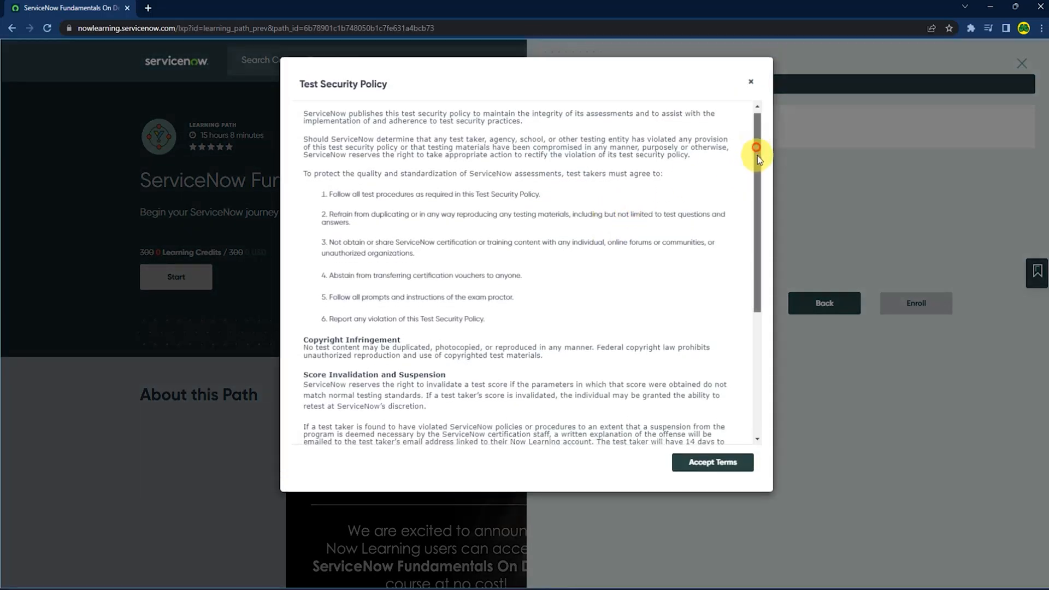
pyautogui.scroll(-3)
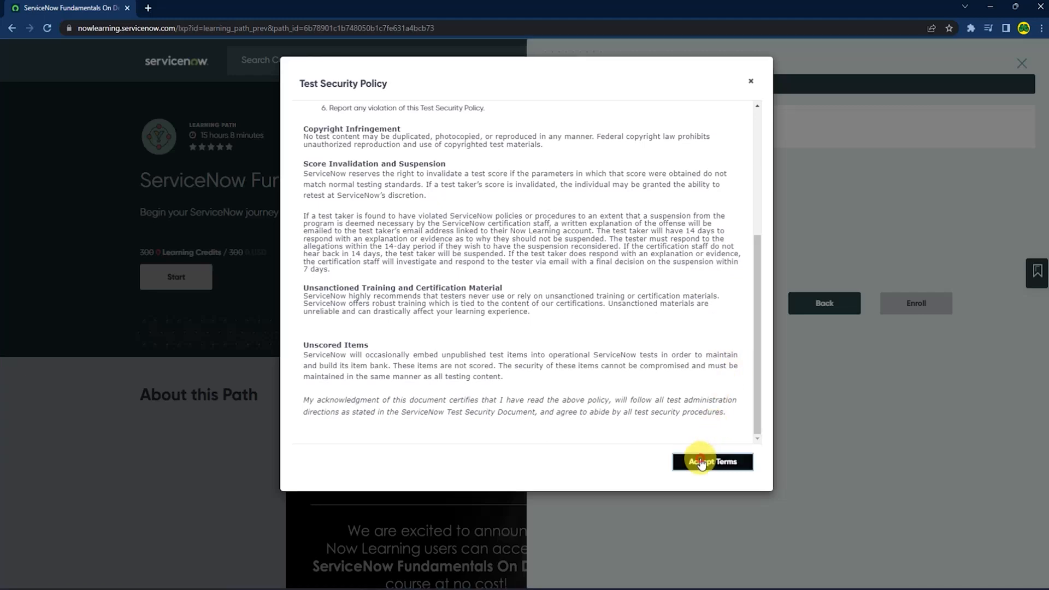
pyautogui.click(711, 461)
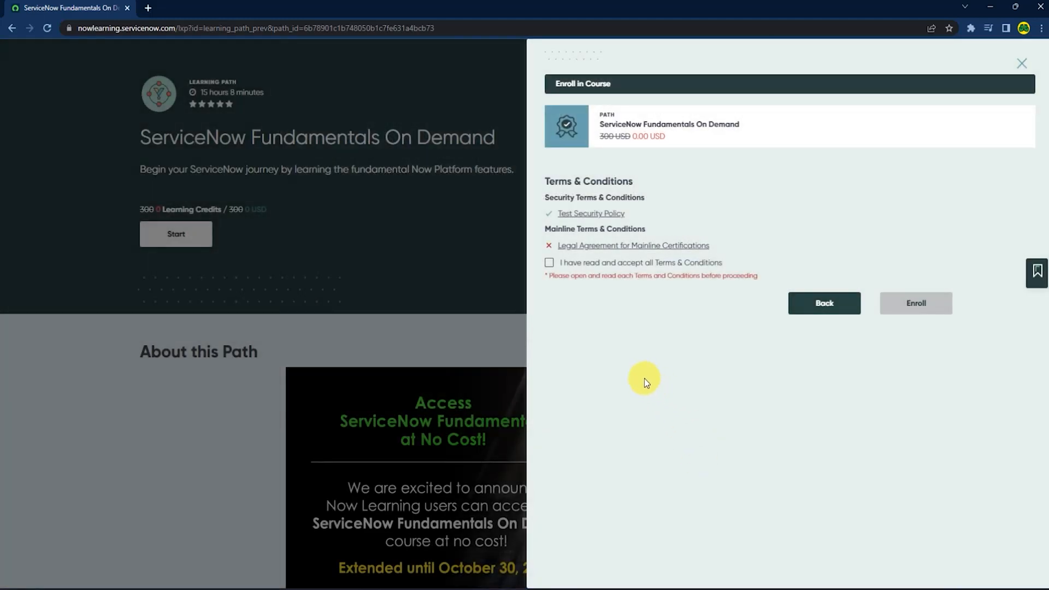
pyautogui.moveTo(702, 234)
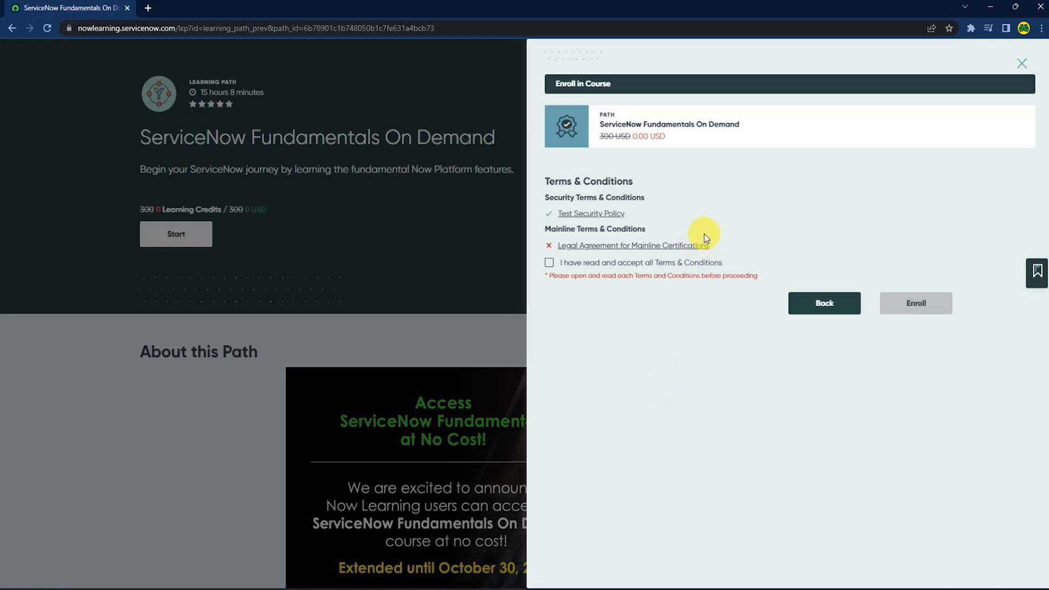
# Read and accept the Legal Agreement and confirm all Terms & Conditions are read.
pyautogui.click(631, 245)
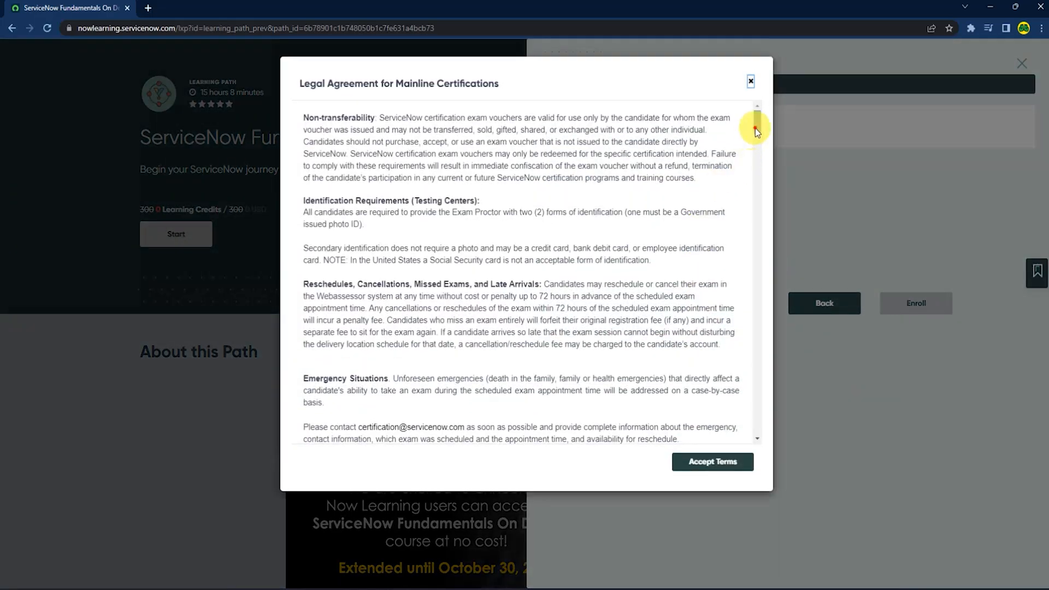
pyautogui.scroll(-3)
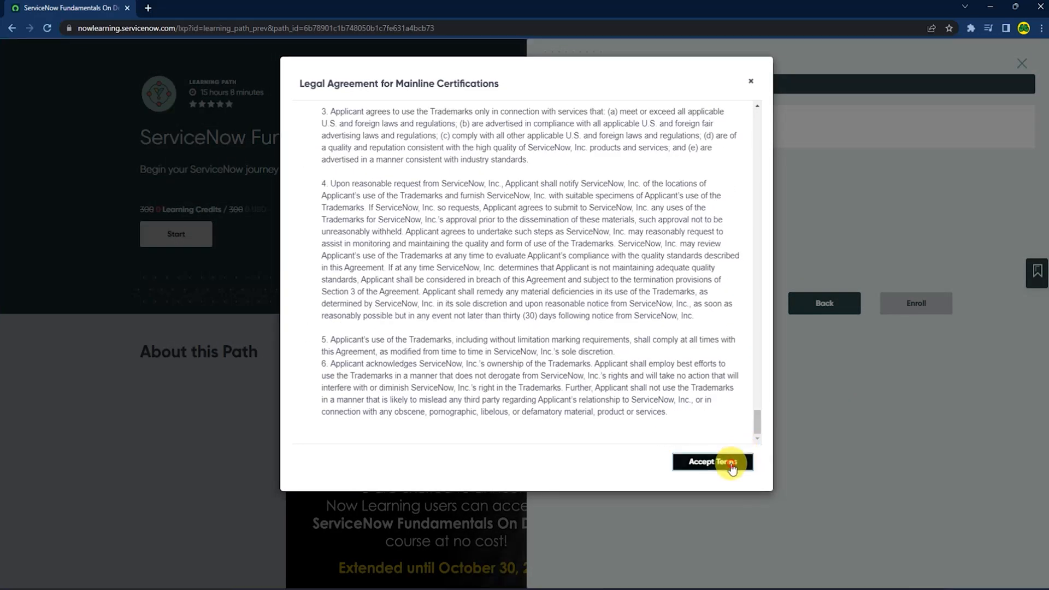
pyautogui.click(711, 461)
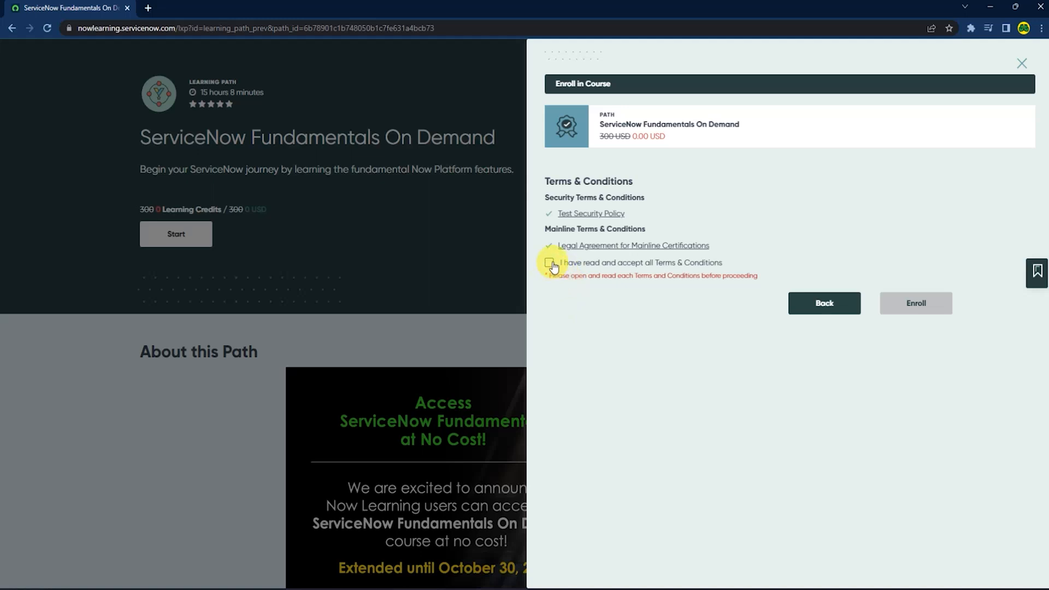
pyautogui.click(549, 262)
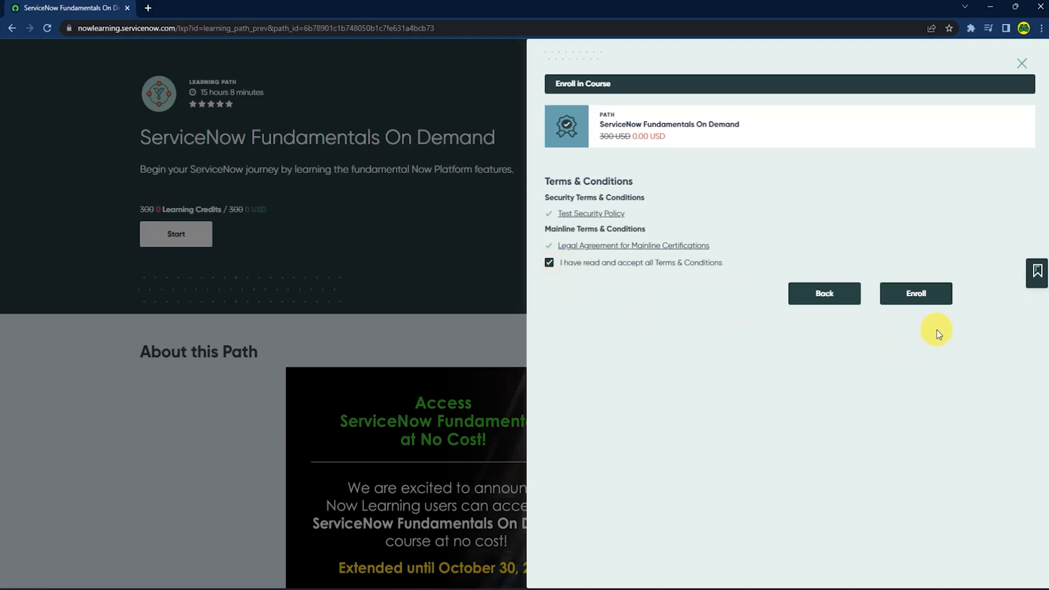
# Enroll in the path and follow the English Webassessor account registration link.
pyautogui.click(915, 293)
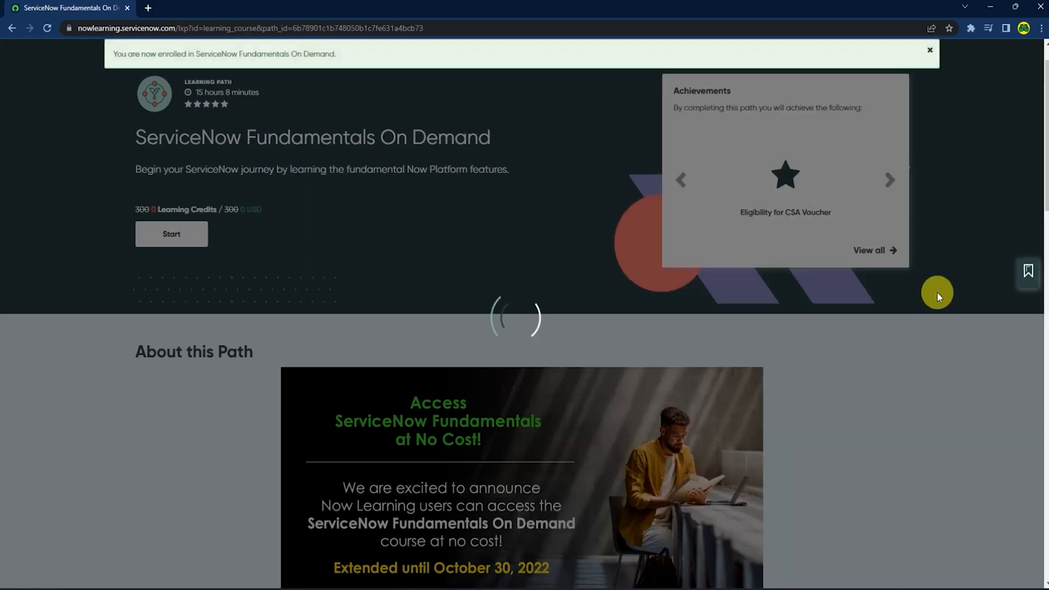
pyautogui.click(172, 233)
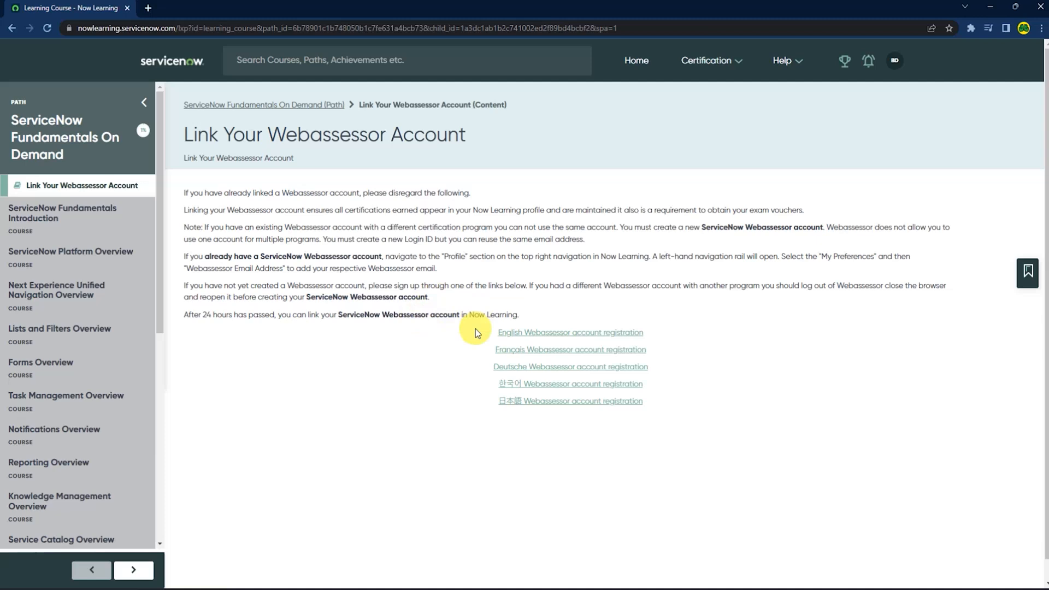
pyautogui.moveTo(124, 188)
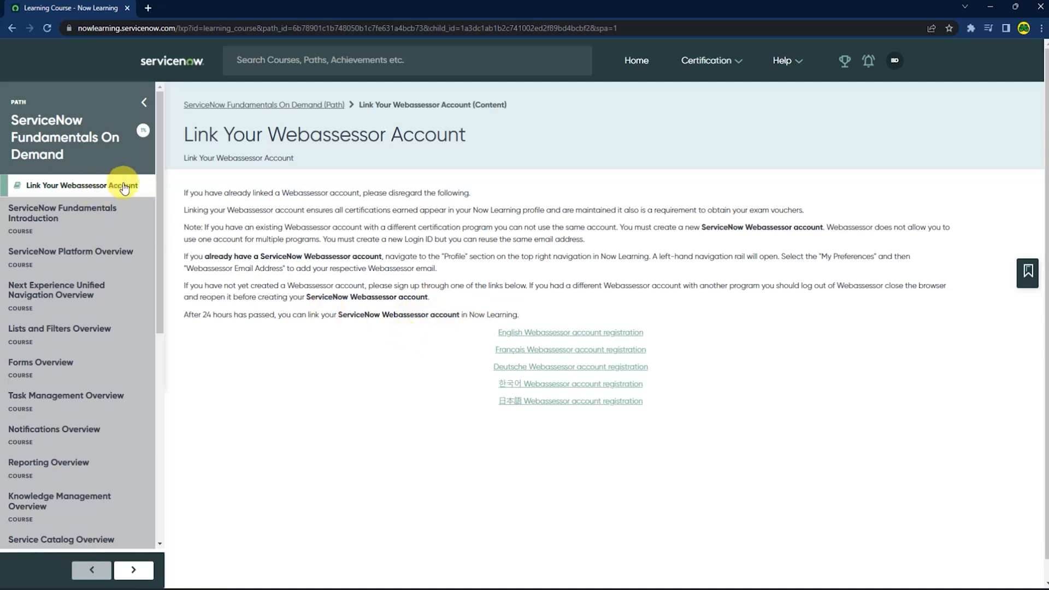
pyautogui.moveTo(513, 334)
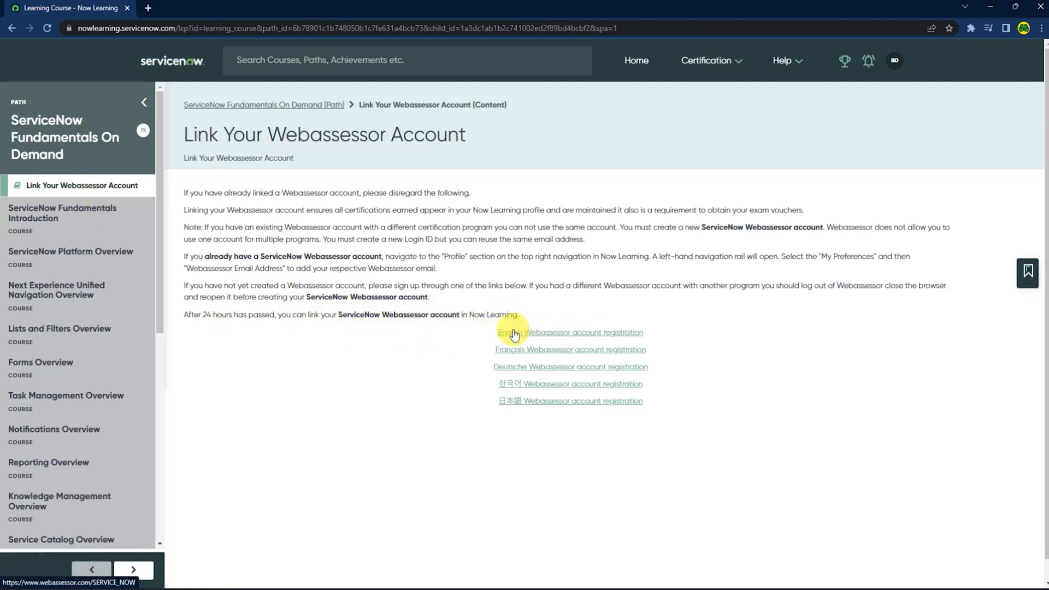
pyautogui.click(569, 332)
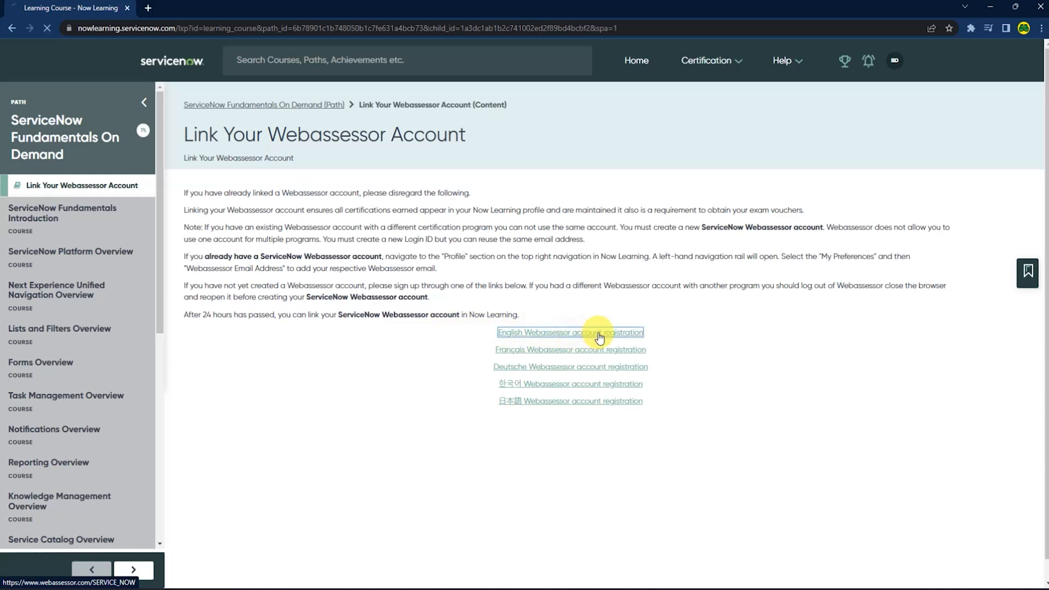
pyautogui.click(569, 332)
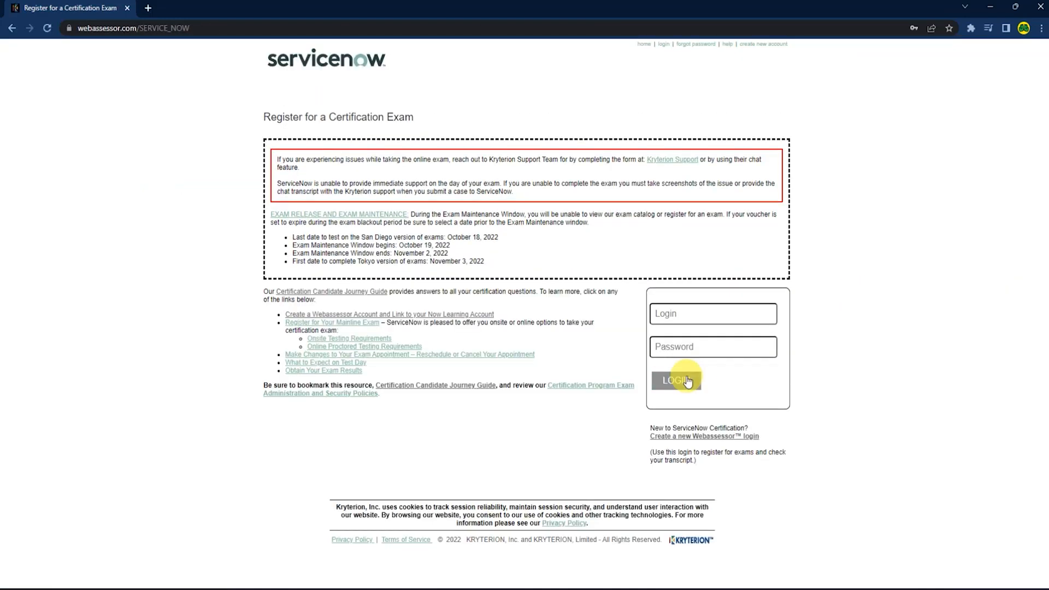
pyautogui.moveTo(666, 444)
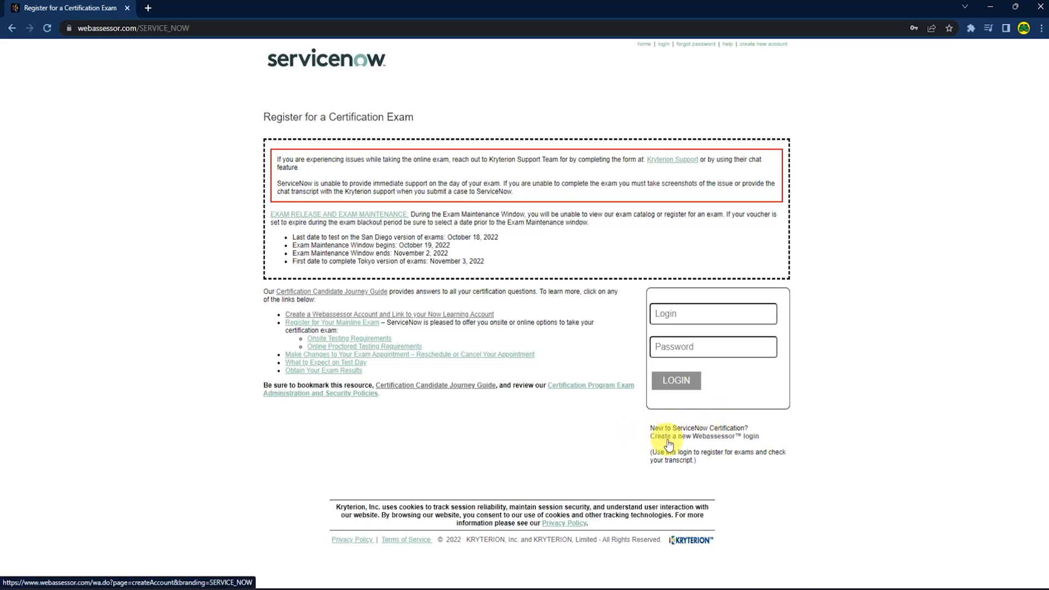
# Create a new Webassessor candidate login, fill the account form and save it.
pyautogui.click(699, 436)
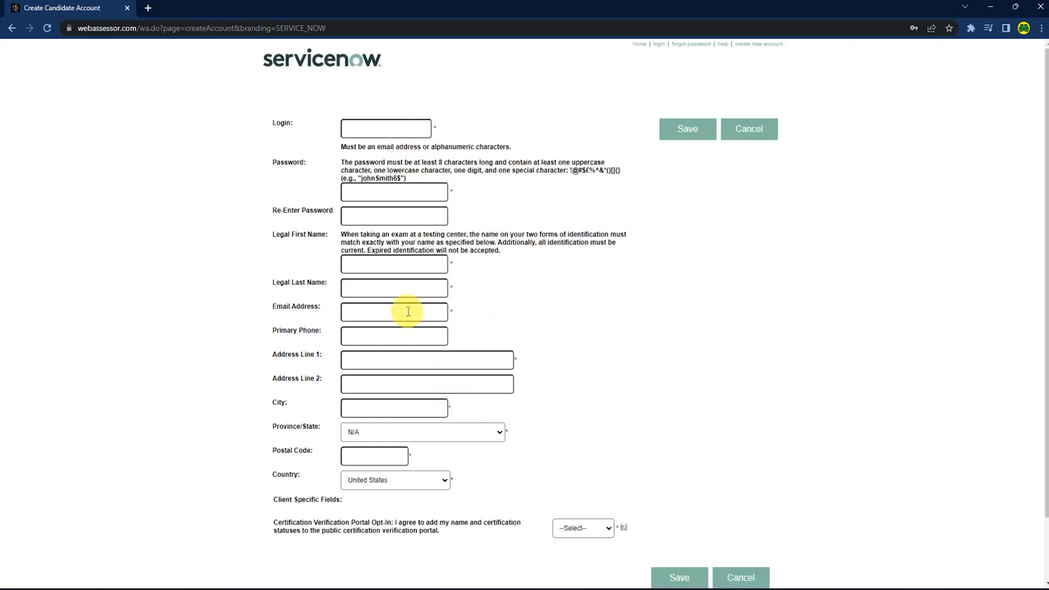
pyautogui.moveTo(398, 314)
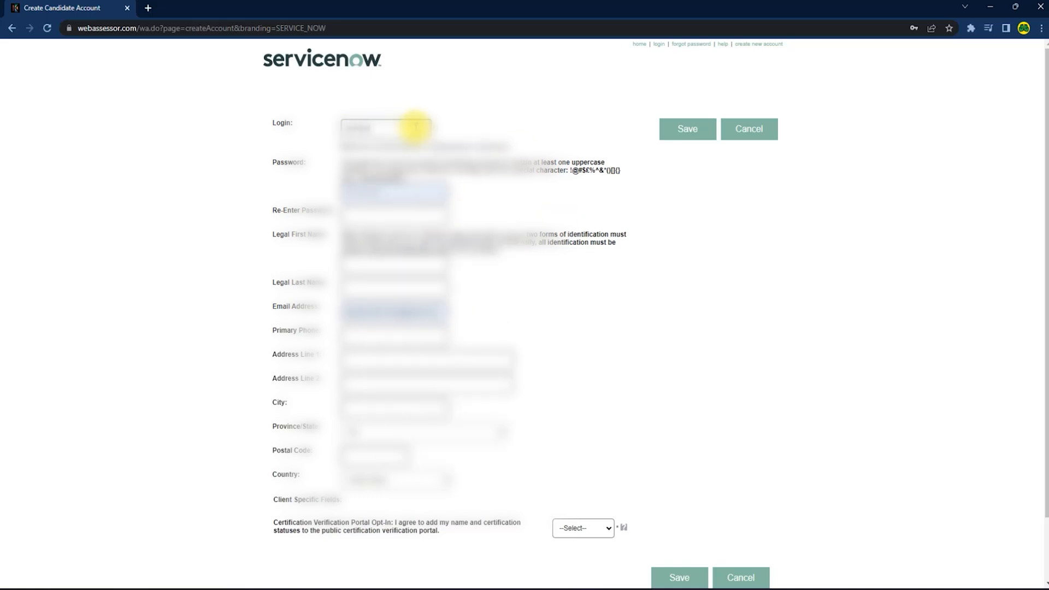
pyautogui.click(687, 129)
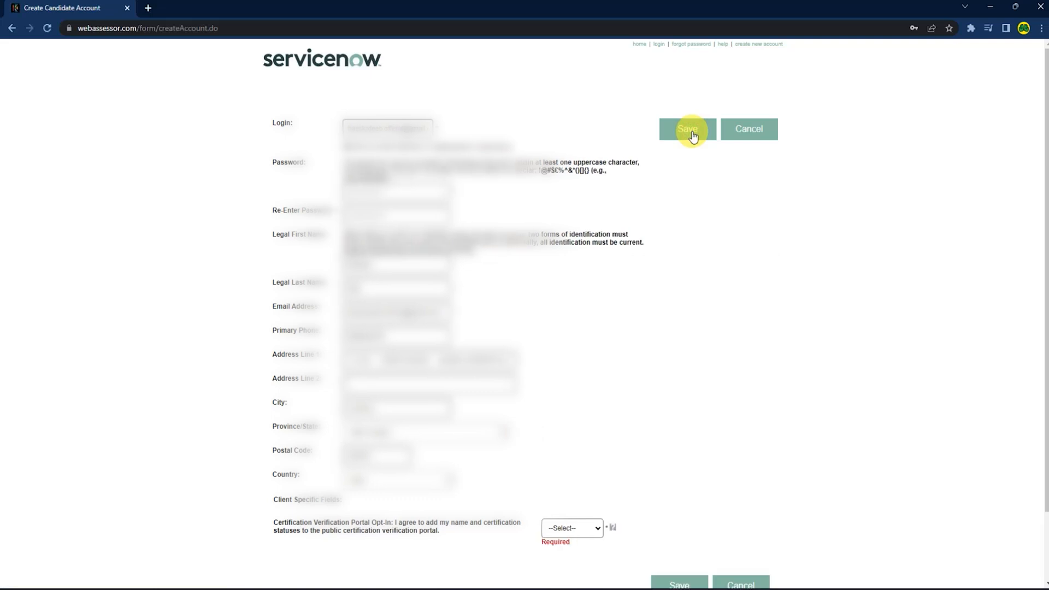
pyautogui.click(687, 129)
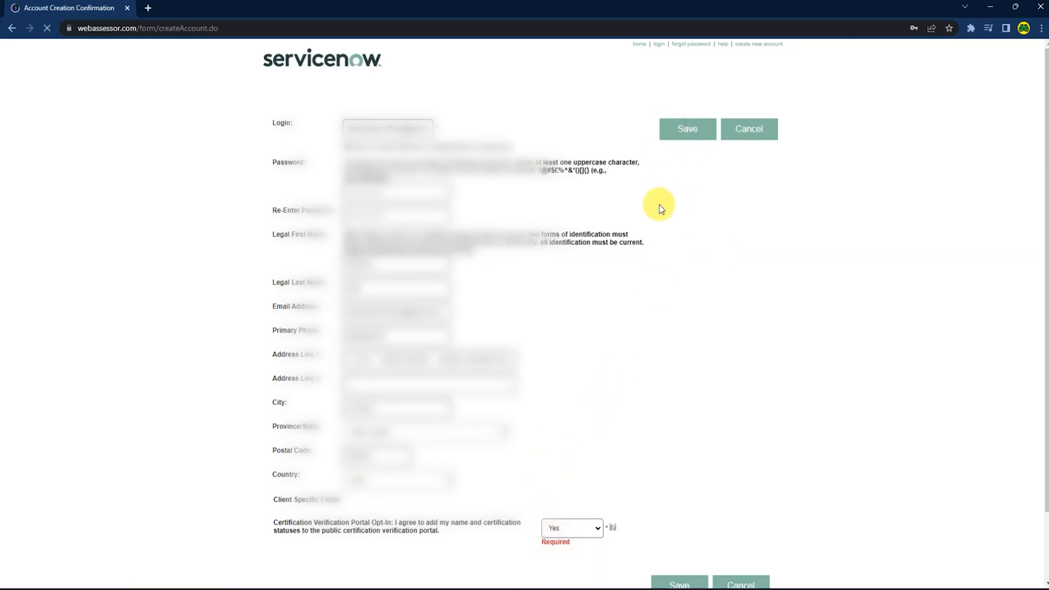
# Confirm the new account, sign in to Webassessor, and return to the Fundamentals path tab.
pyautogui.click(687, 129)
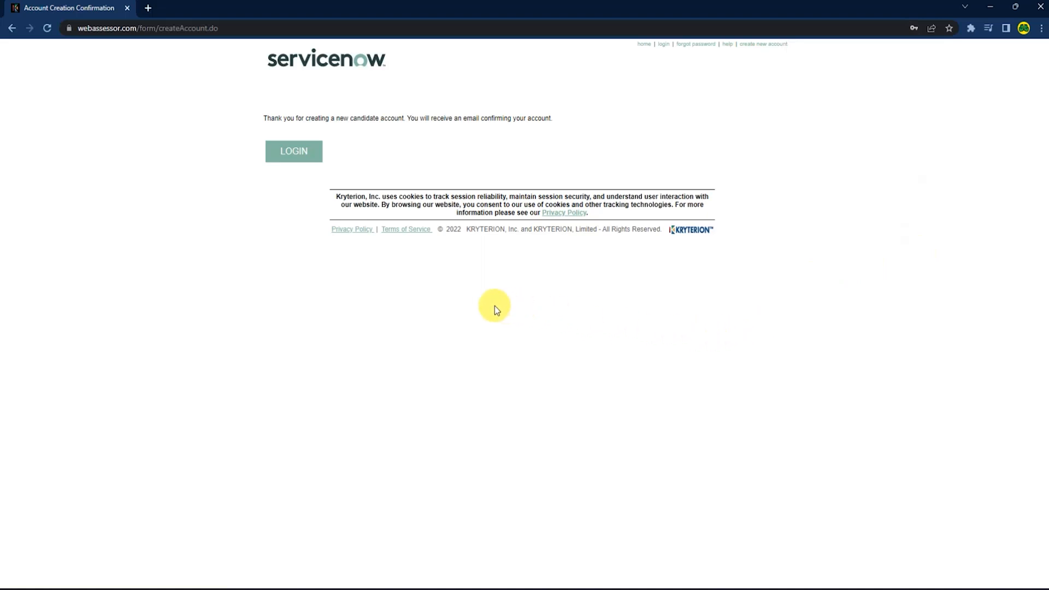
pyautogui.click(292, 150)
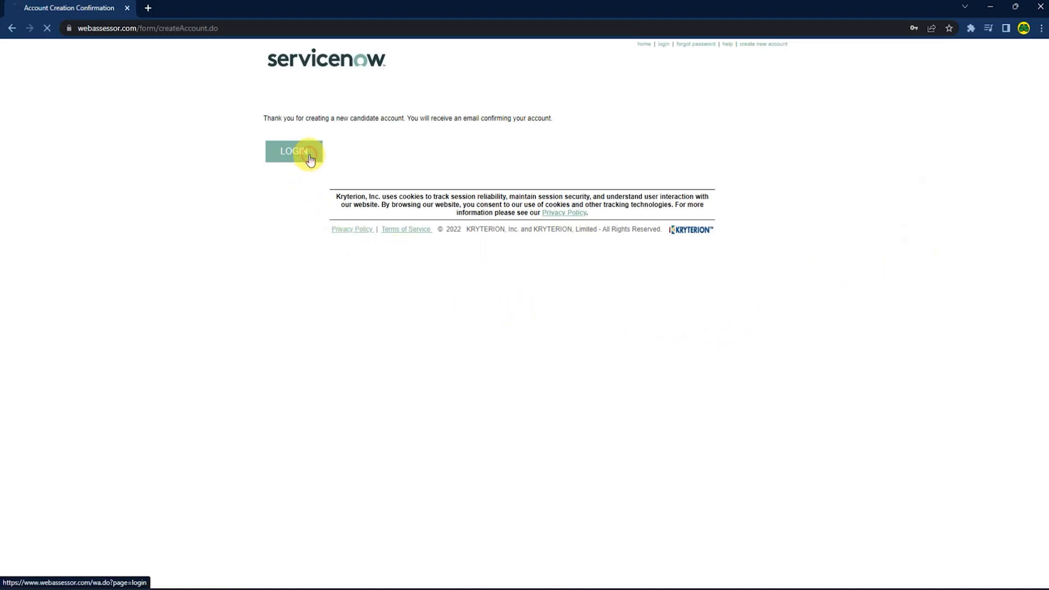
pyautogui.click(294, 151)
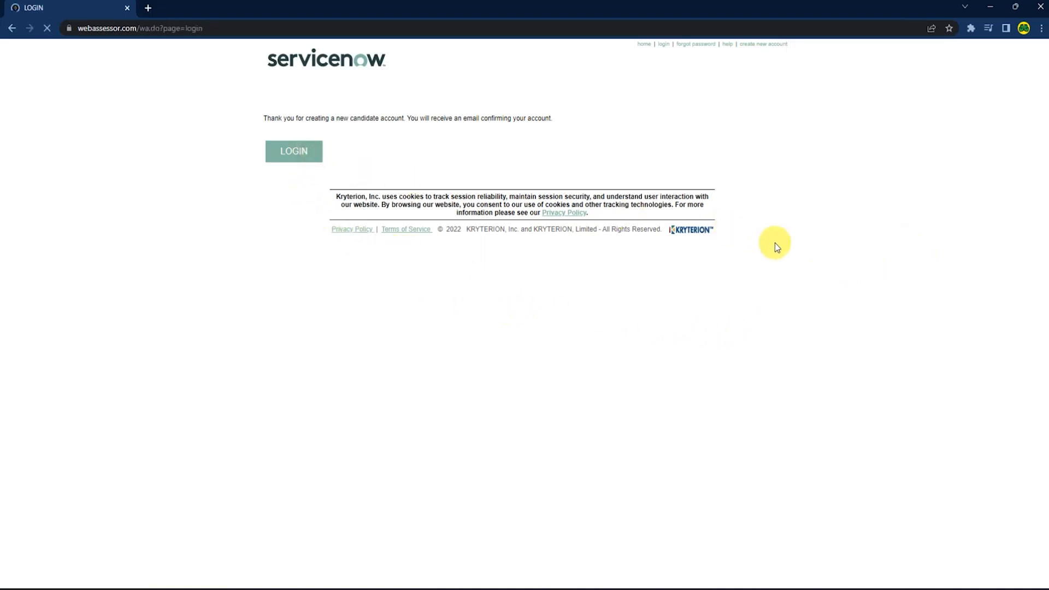
pyautogui.click(293, 151)
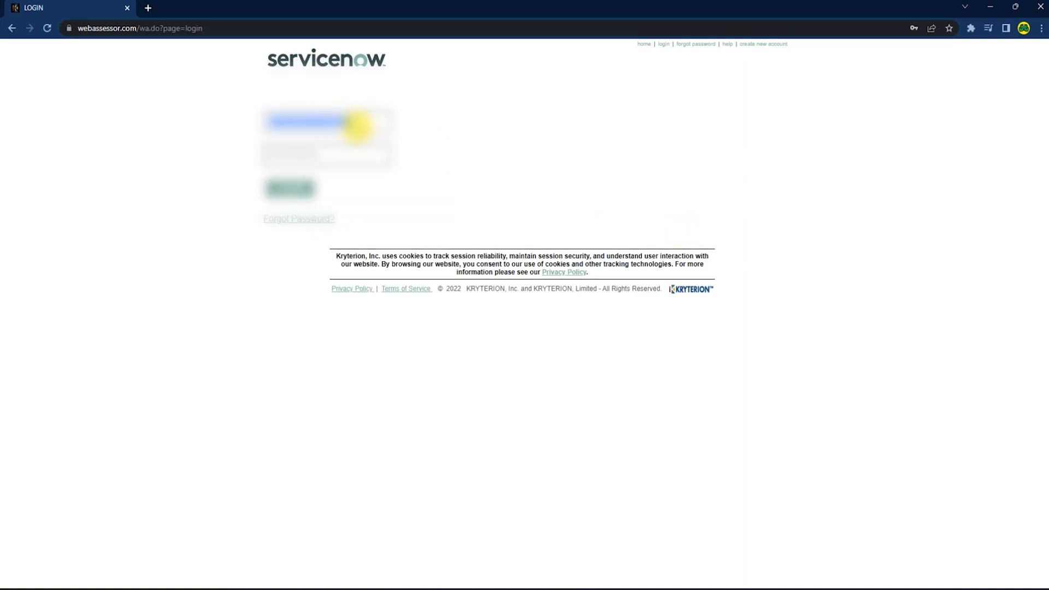
pyautogui.click(148, 8)
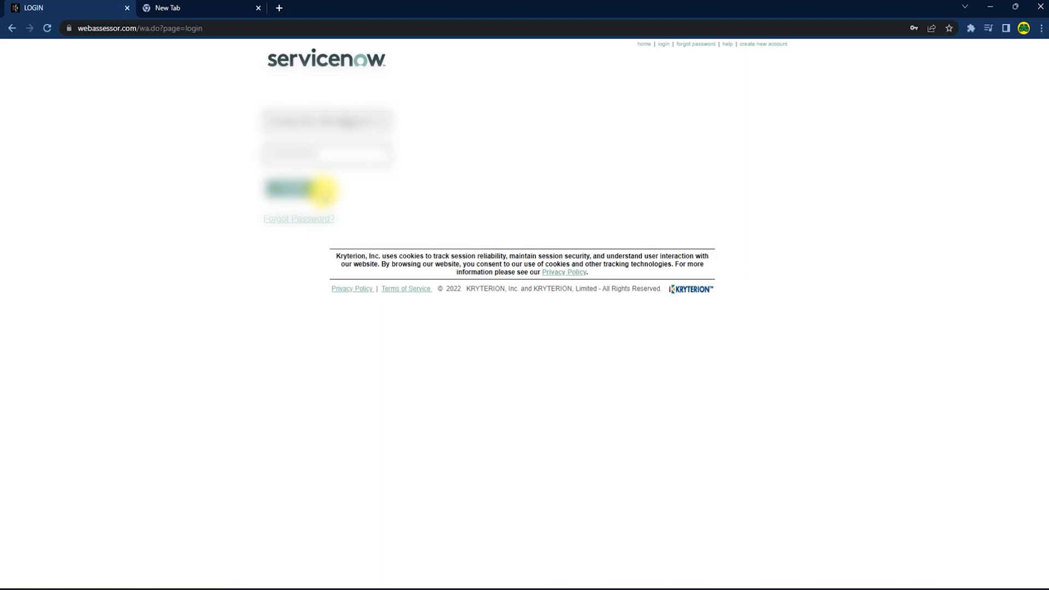
pyautogui.click(288, 188)
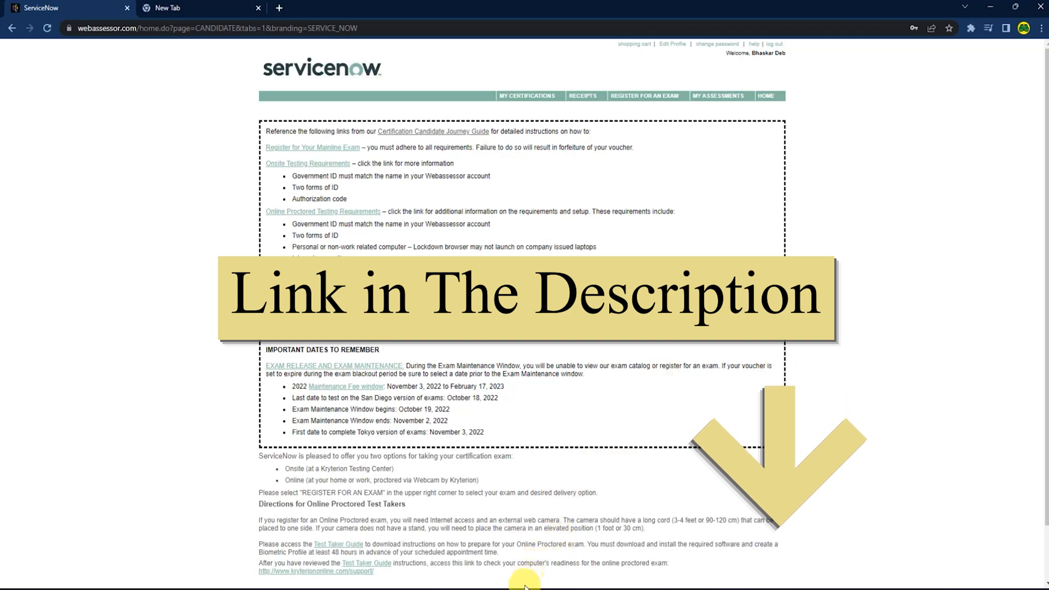
pyautogui.click(199, 8)
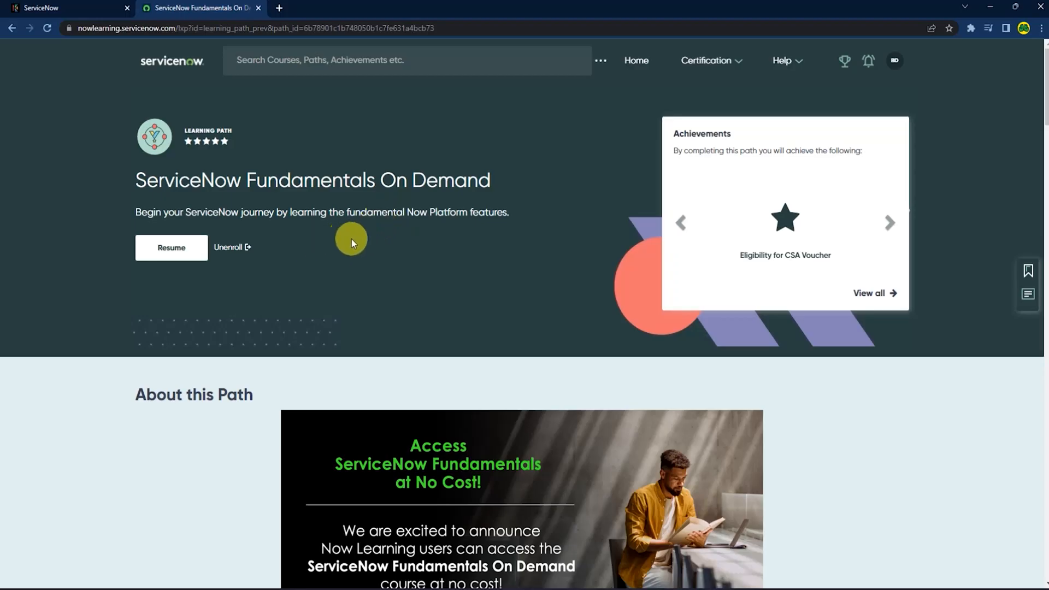
# Resume the path and follow the Link Your Webassessor Account lesson's English registration link.
pyautogui.click(171, 248)
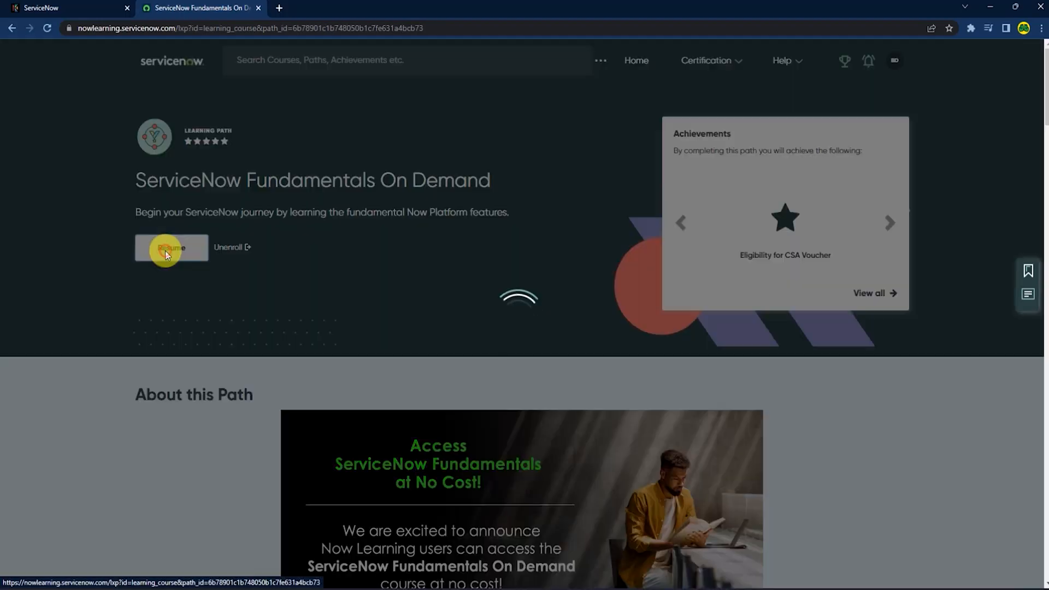
pyautogui.click(171, 248)
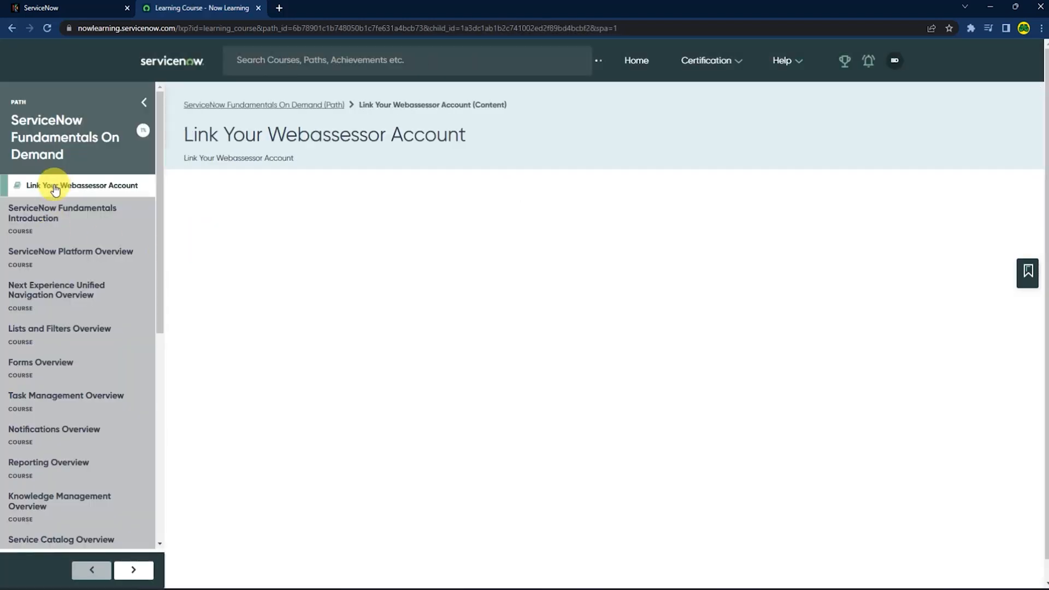
pyautogui.click(83, 186)
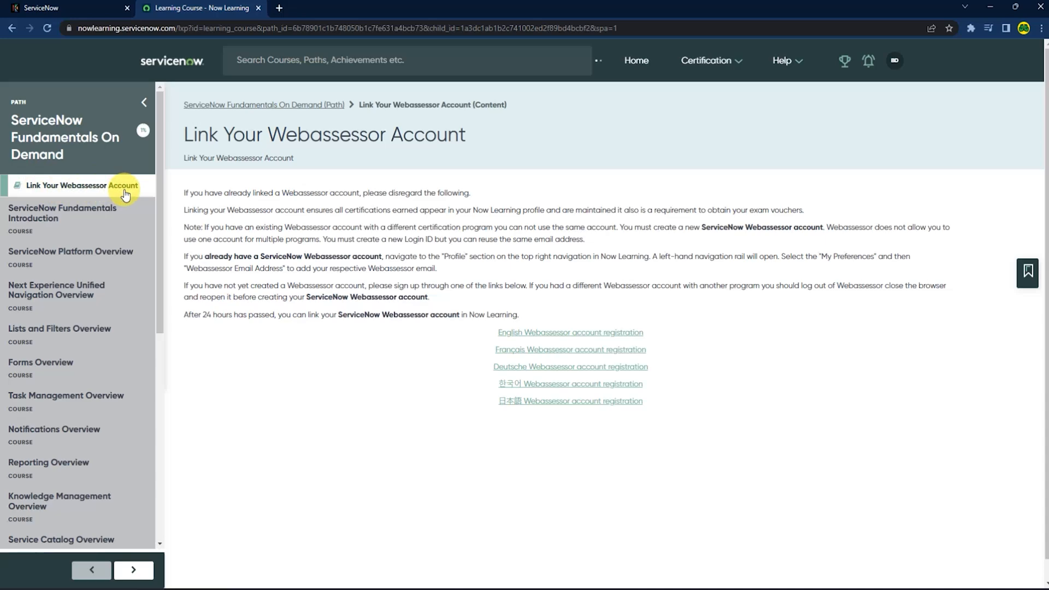
pyautogui.moveTo(590, 341)
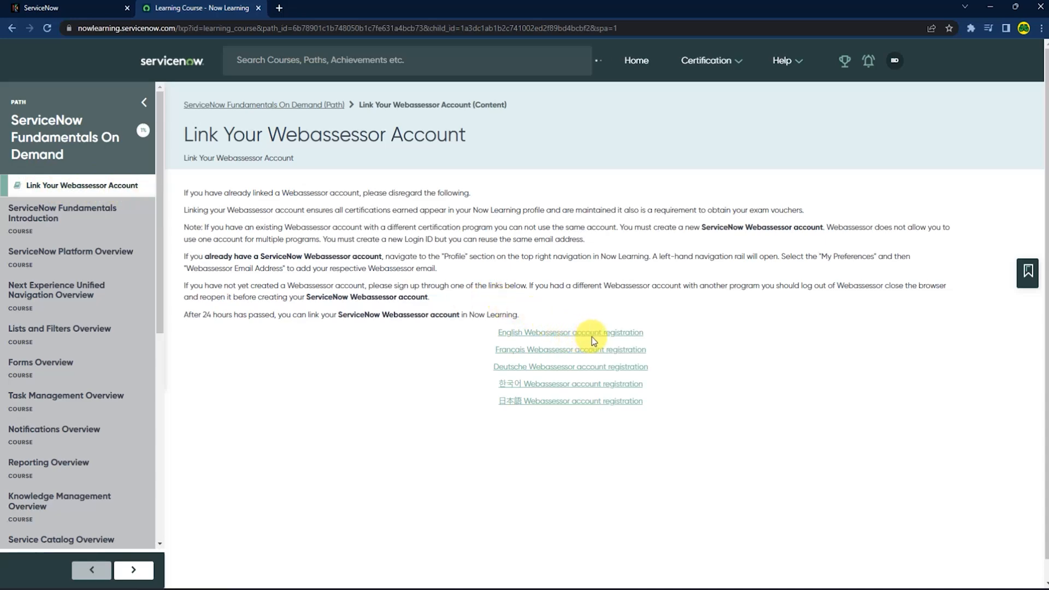
pyautogui.click(569, 332)
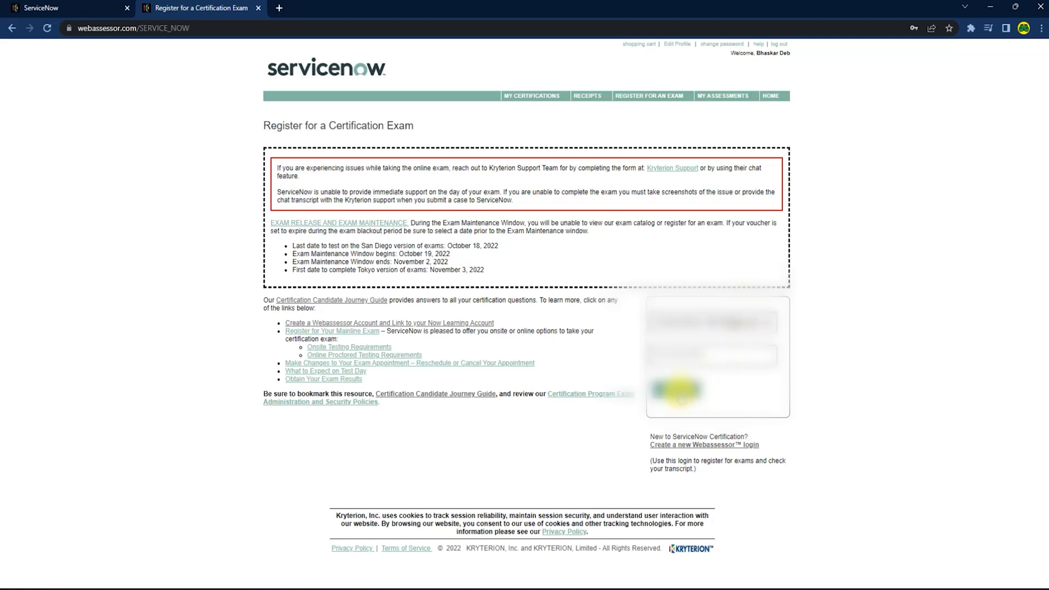
# Sign in to Webassessor from the exam registration page.
pyautogui.click(675, 389)
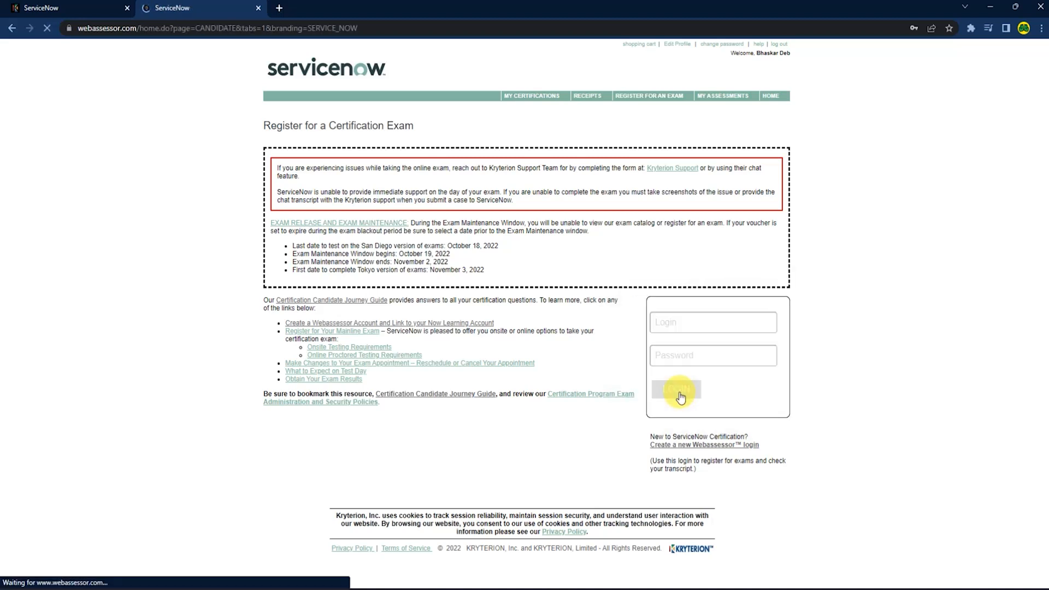
pyautogui.click(675, 390)
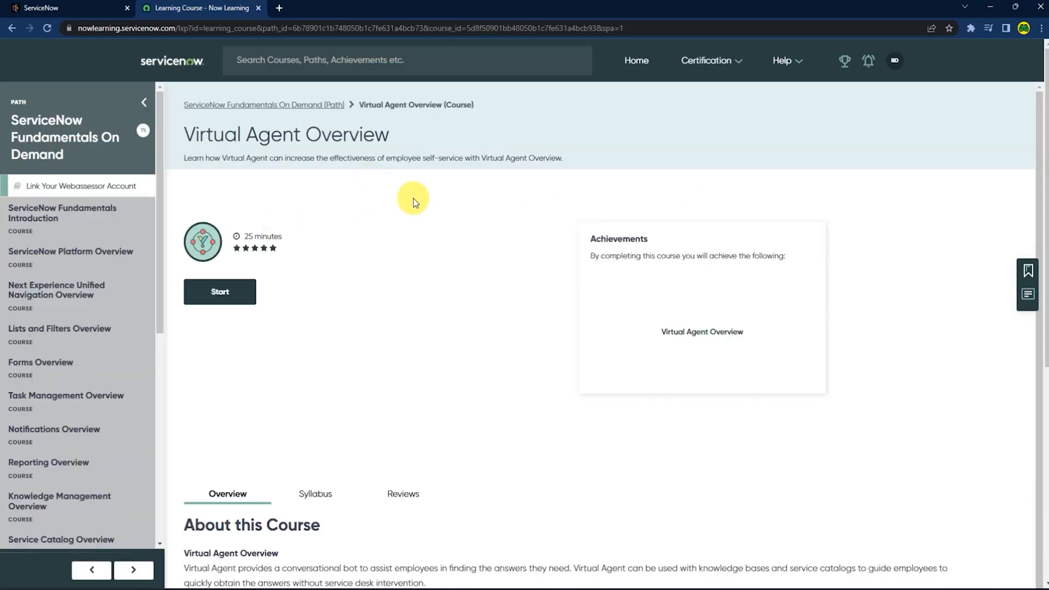
pyautogui.moveTo(371, 260)
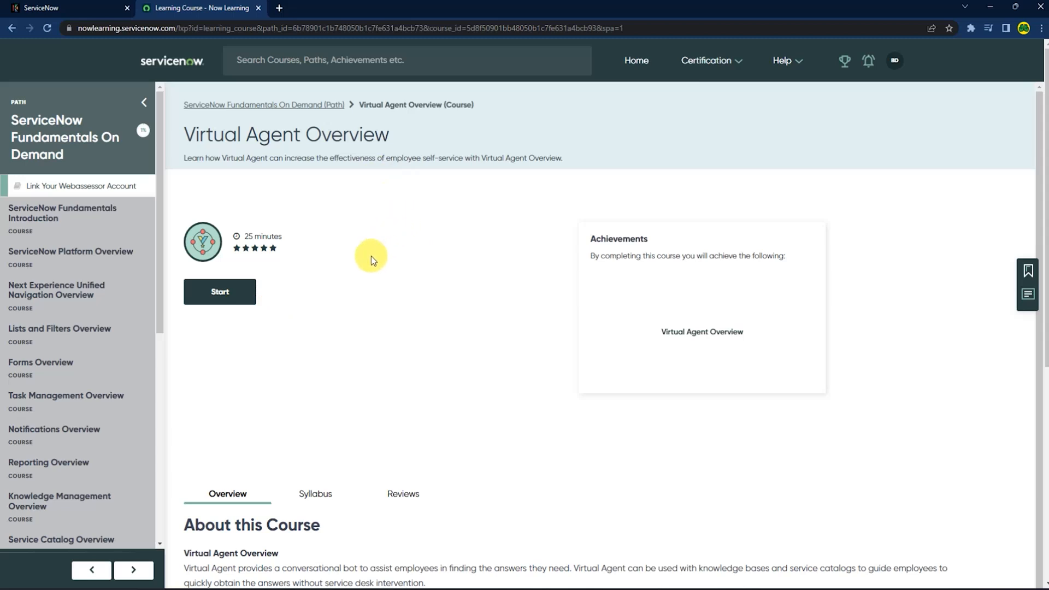
pyautogui.moveTo(412, 189)
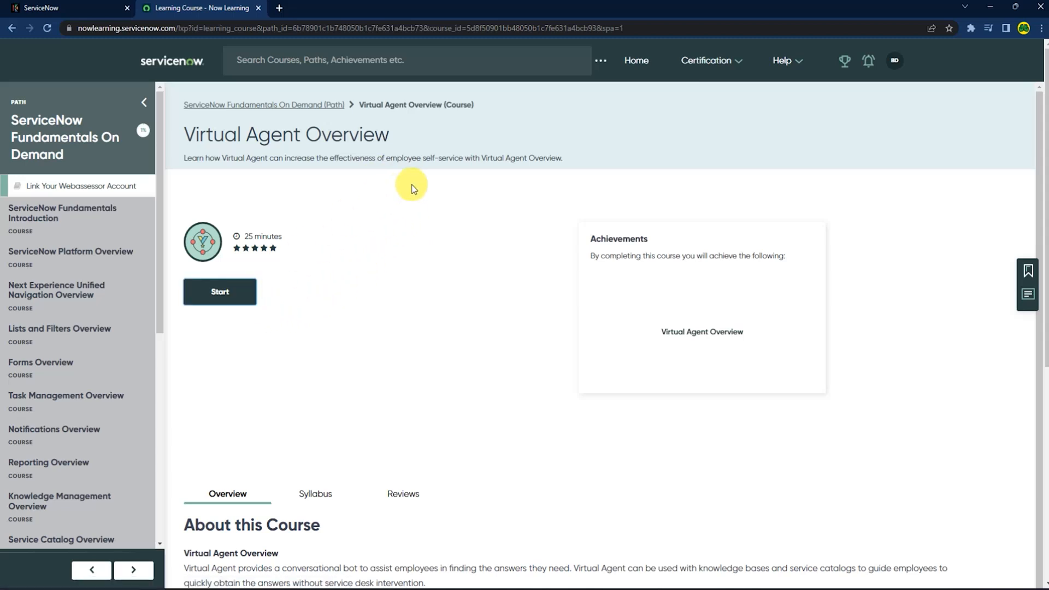
# Launch Virtual Agent Overview, read through its content, and close the course player.
pyautogui.click(219, 291)
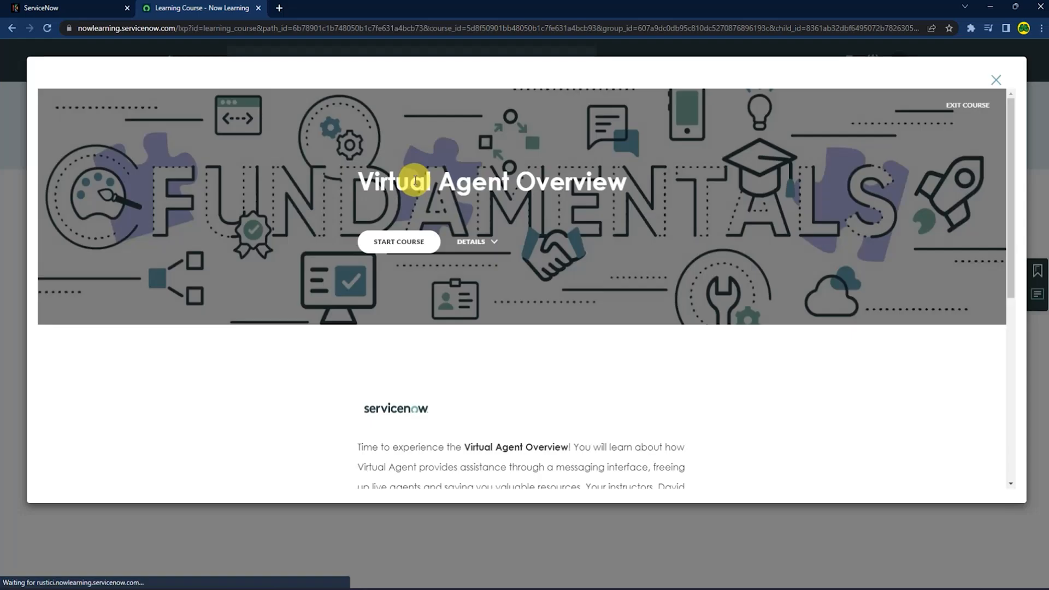
pyautogui.moveTo(549, 227)
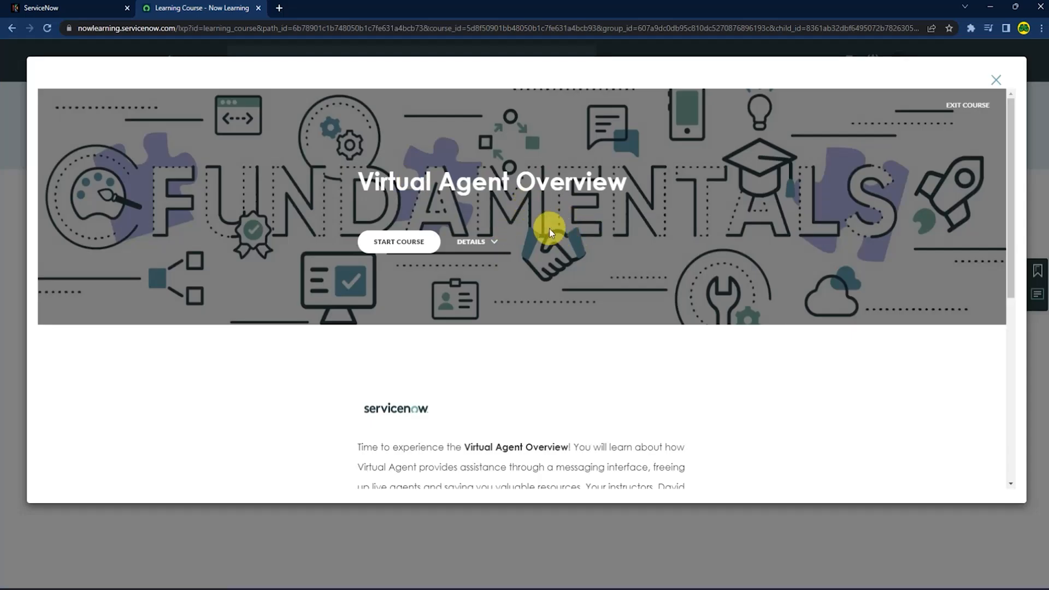
pyautogui.click(399, 241)
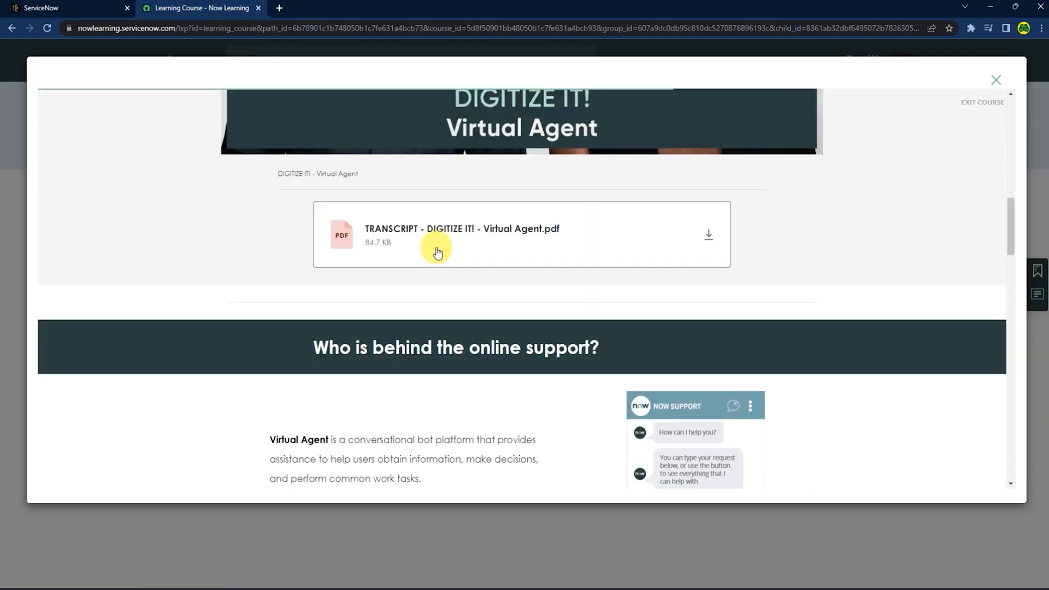
pyautogui.scroll(-3)
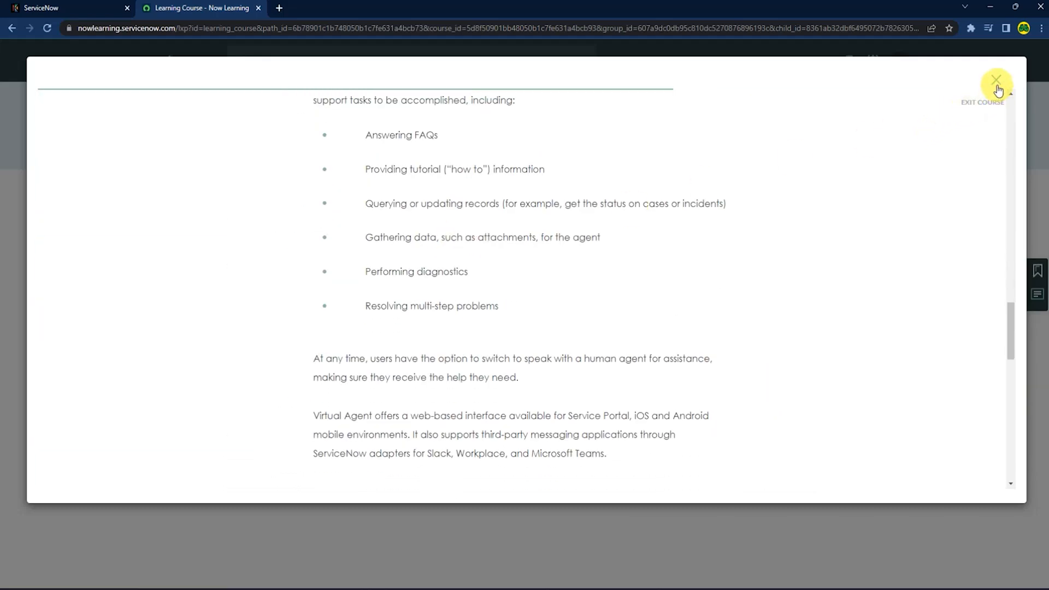
pyautogui.click(996, 80)
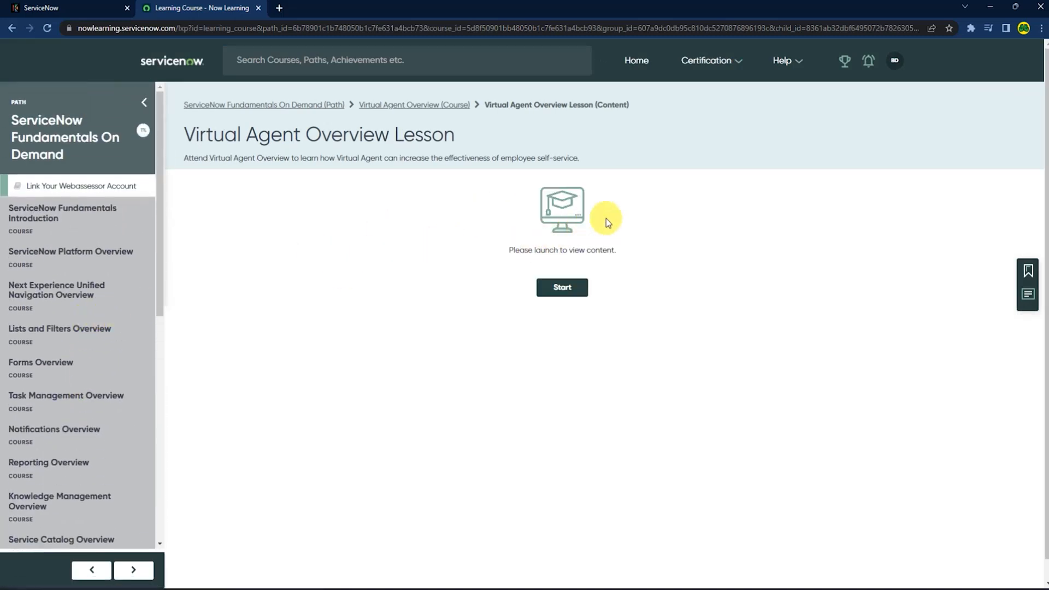
# Show the profile's In Progress cards listing Virtual Agent Overview and Fundamentals On Demand.
pyautogui.click(894, 60)
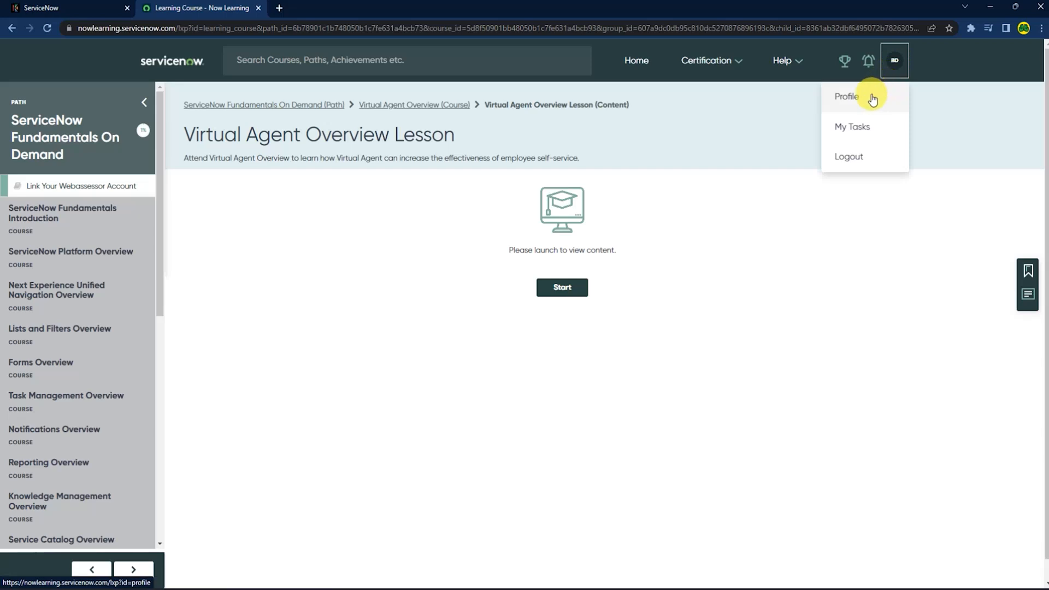
pyautogui.click(845, 96)
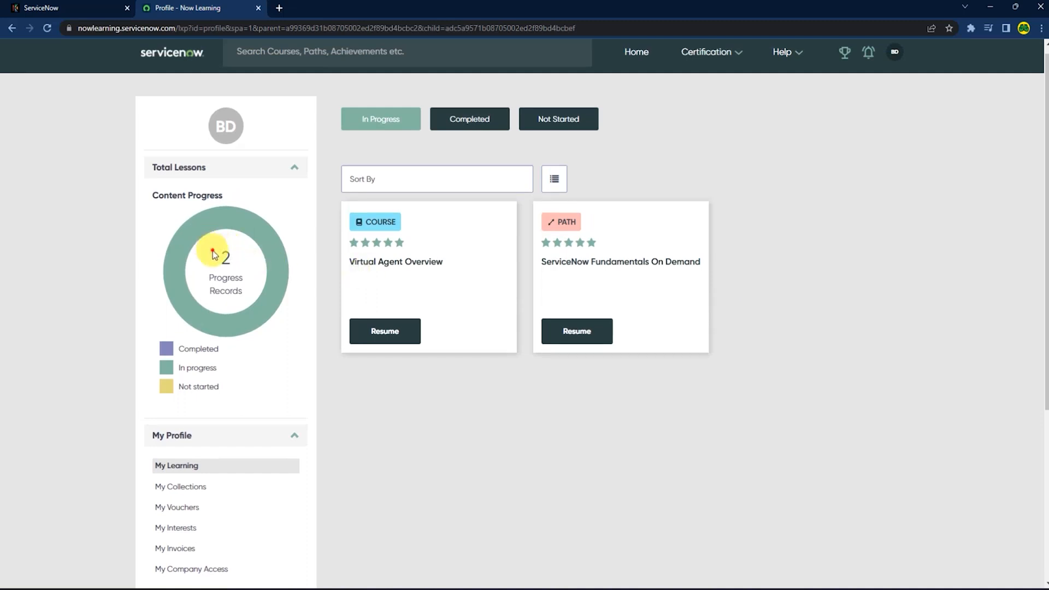
pyautogui.moveTo(385, 331)
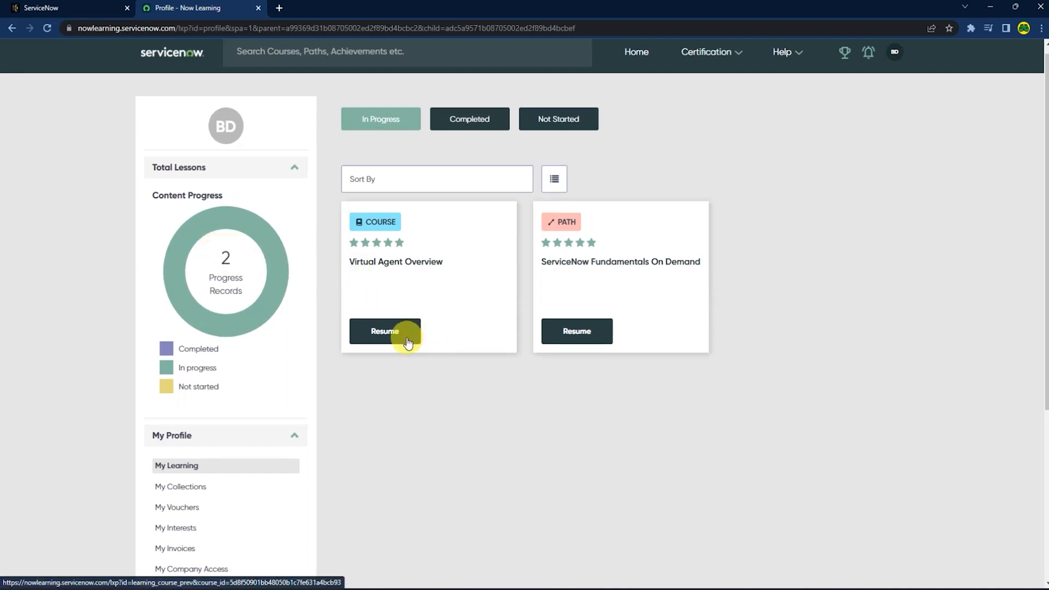
pyautogui.moveTo(449, 274)
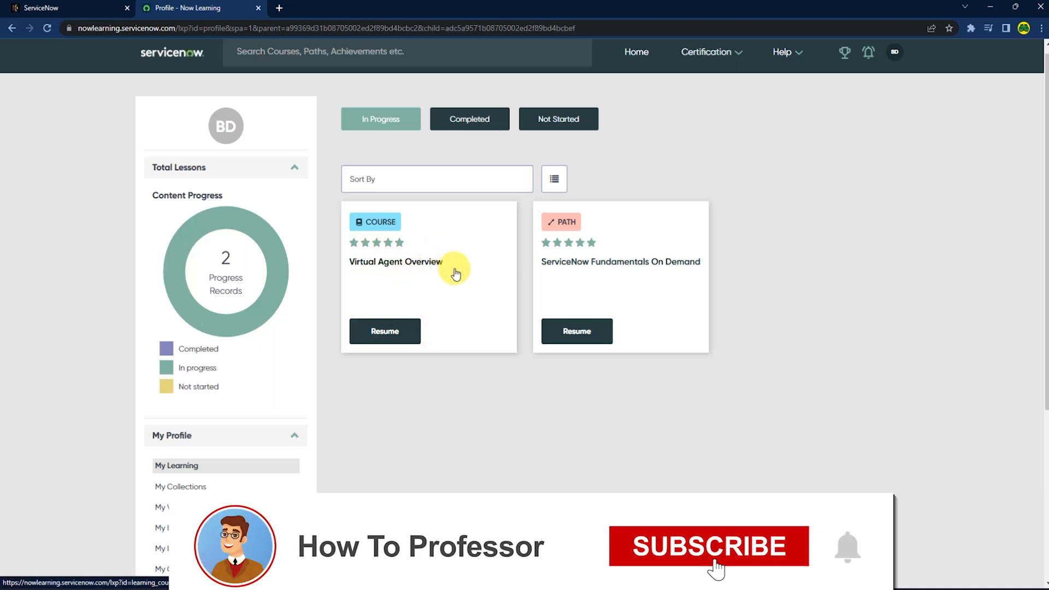
pyautogui.click(708, 546)
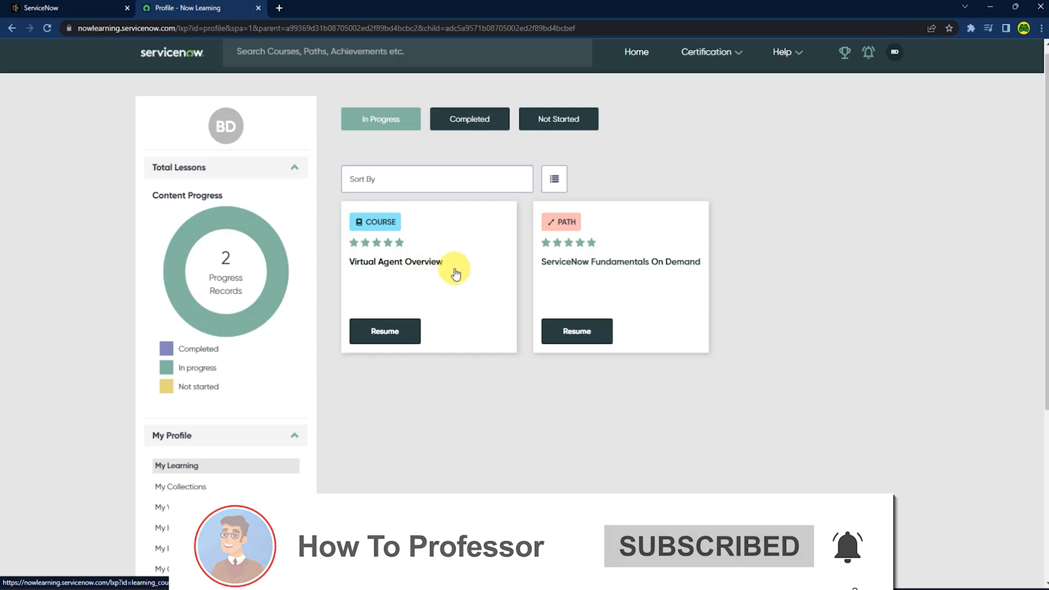